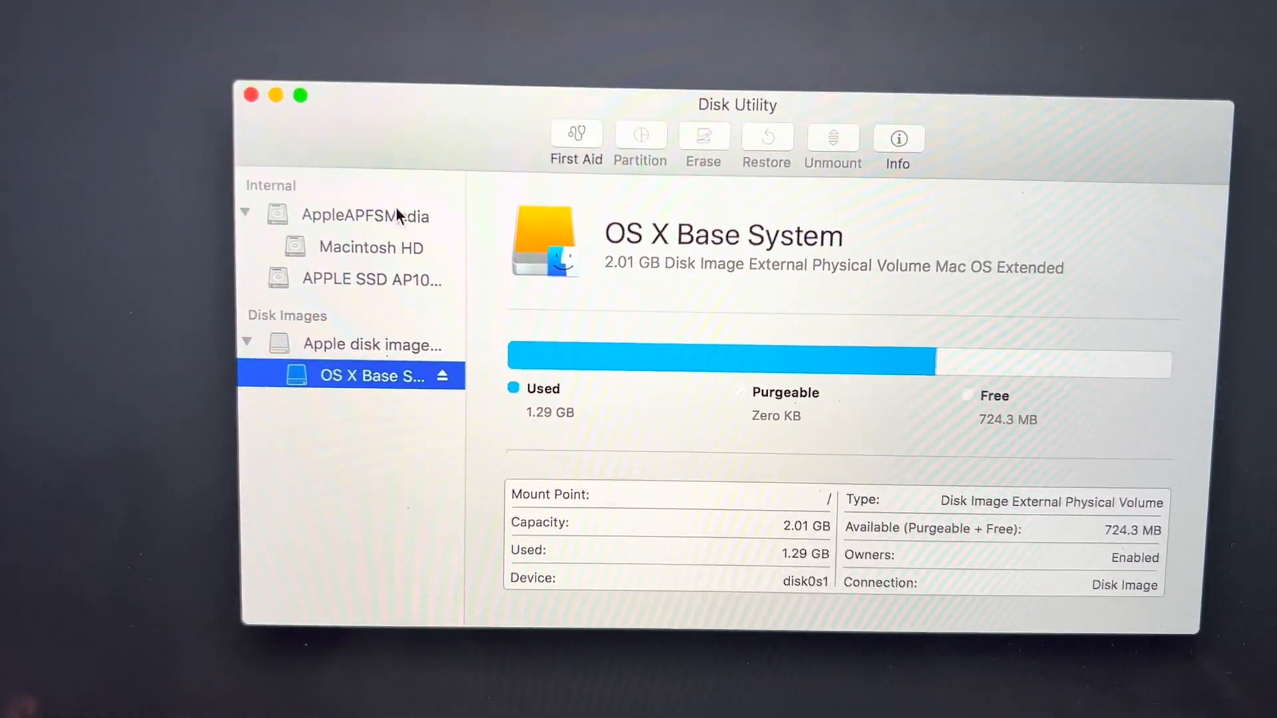
Step: Review the AppleAPFSMedia disk and Macintosh HD volume details, cancelling the erase
click(365, 216)
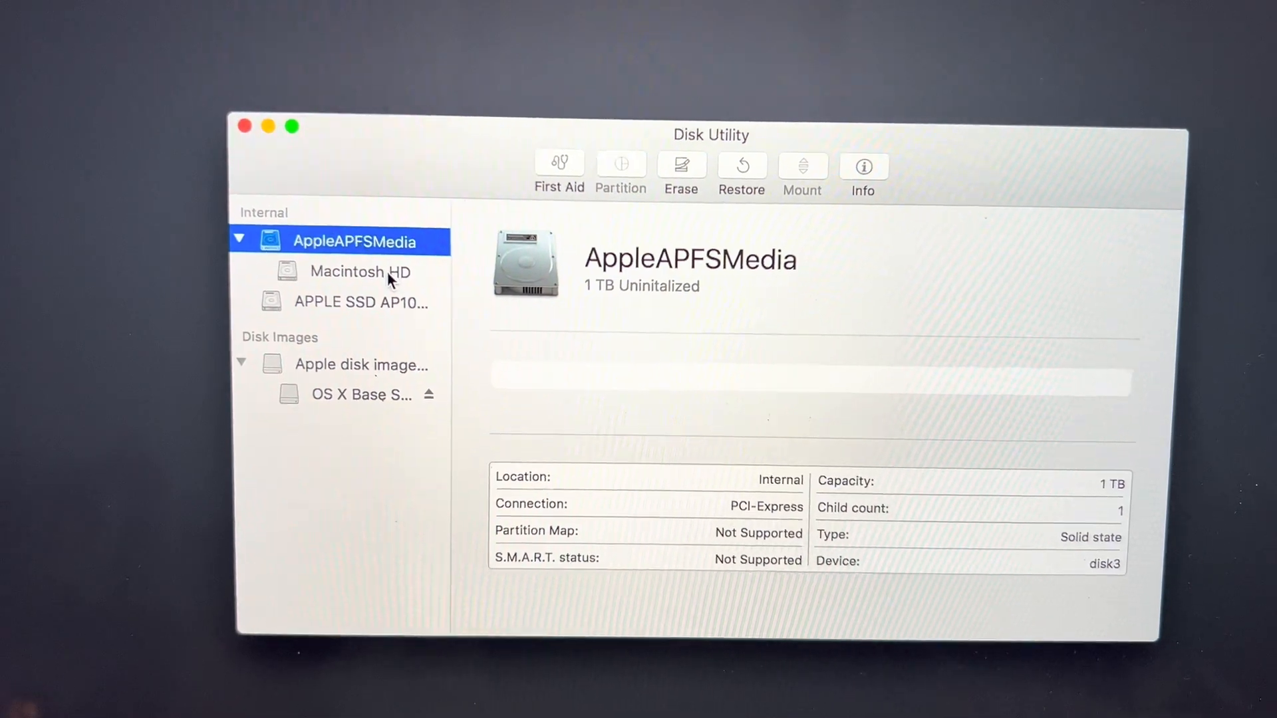
click(360, 271)
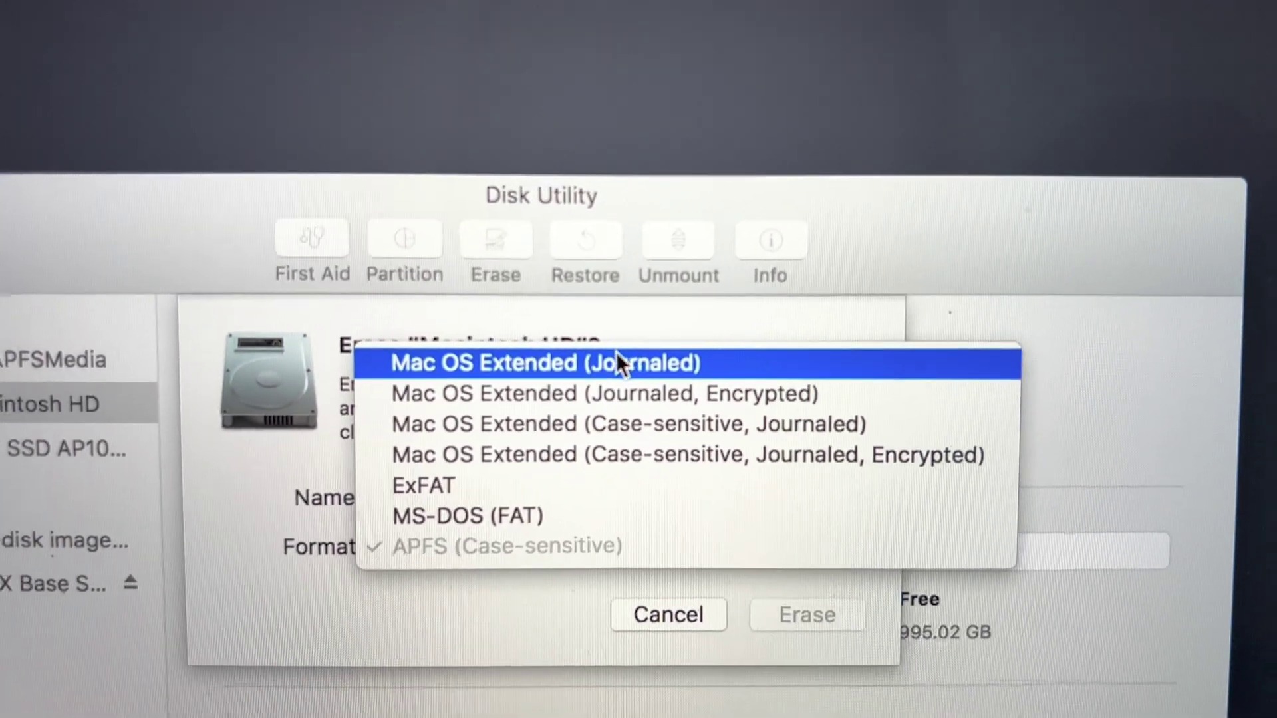
mouse_move(666, 606)
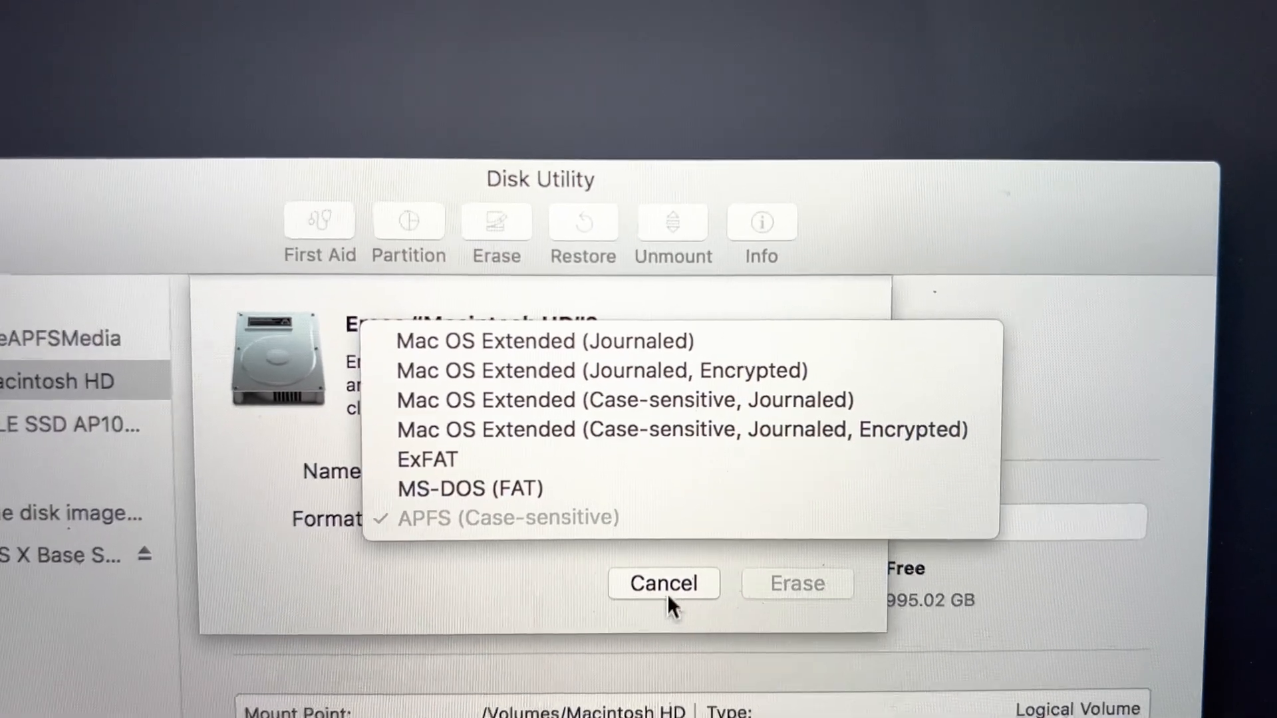
click(663, 583)
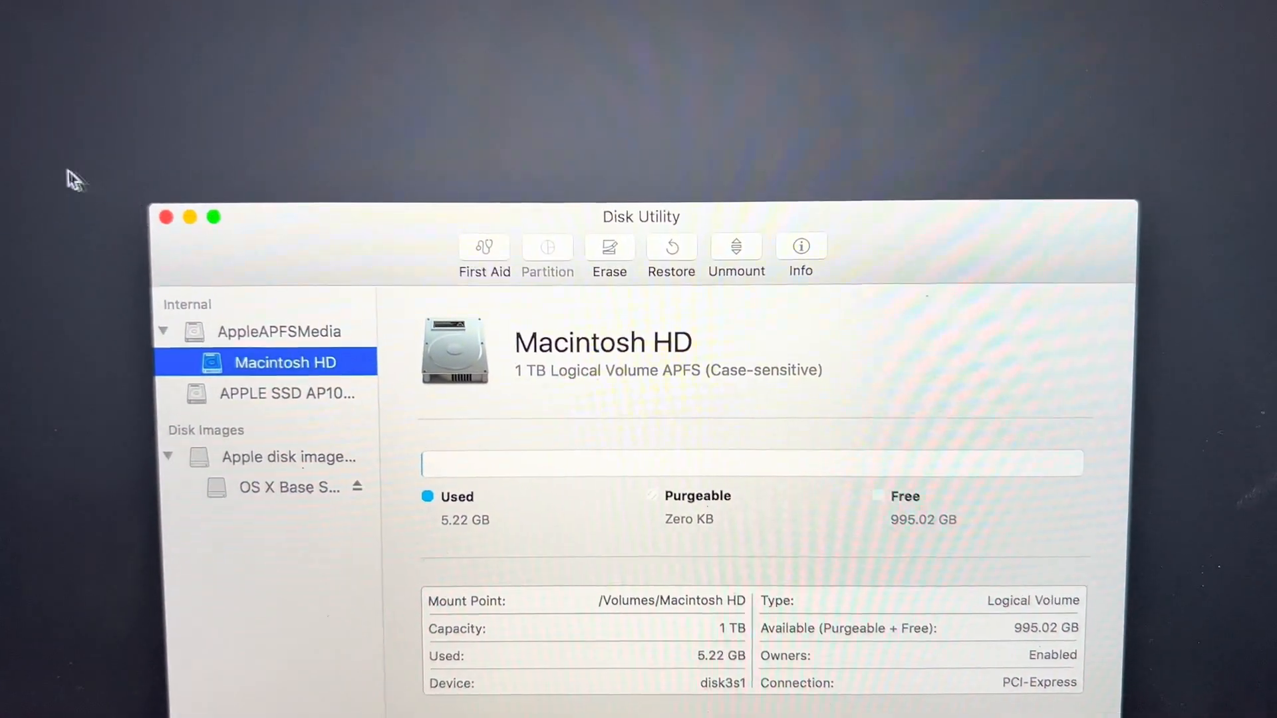
Step: Quit Disk Utility, start Reinstall macOS and allow eligibility verification with Apple
click(165, 217)
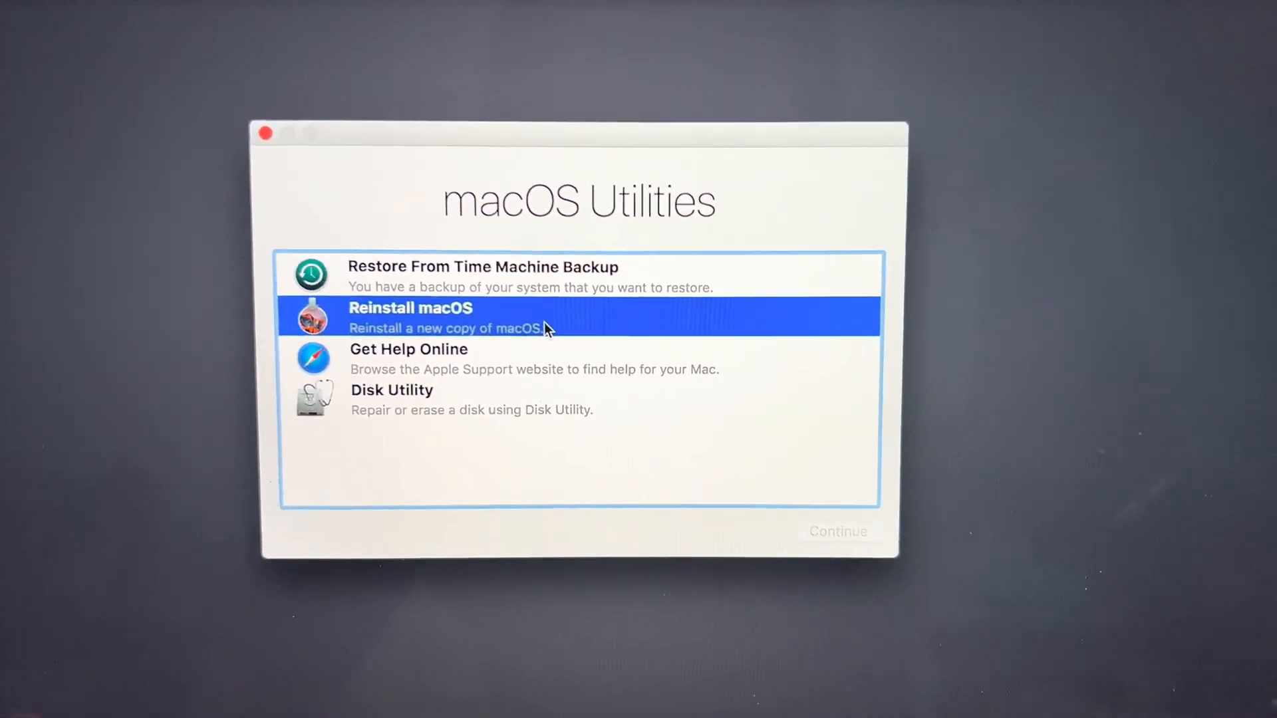
click(837, 531)
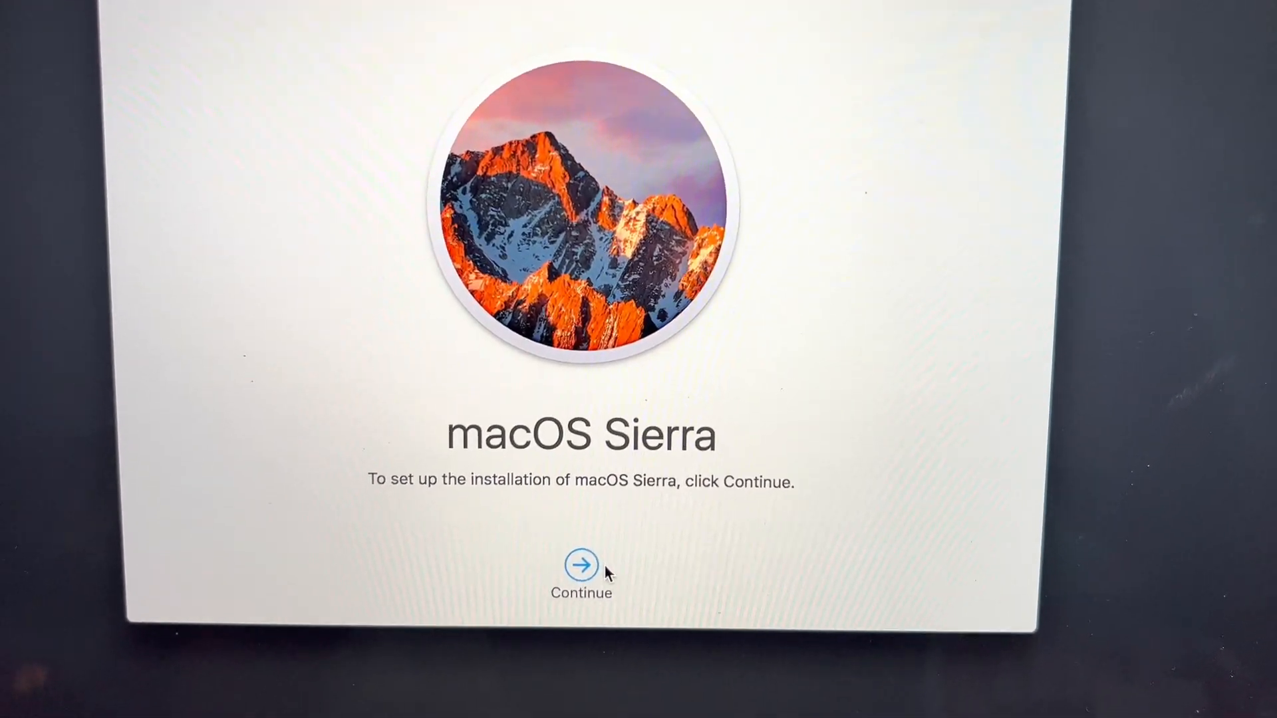
click(581, 568)
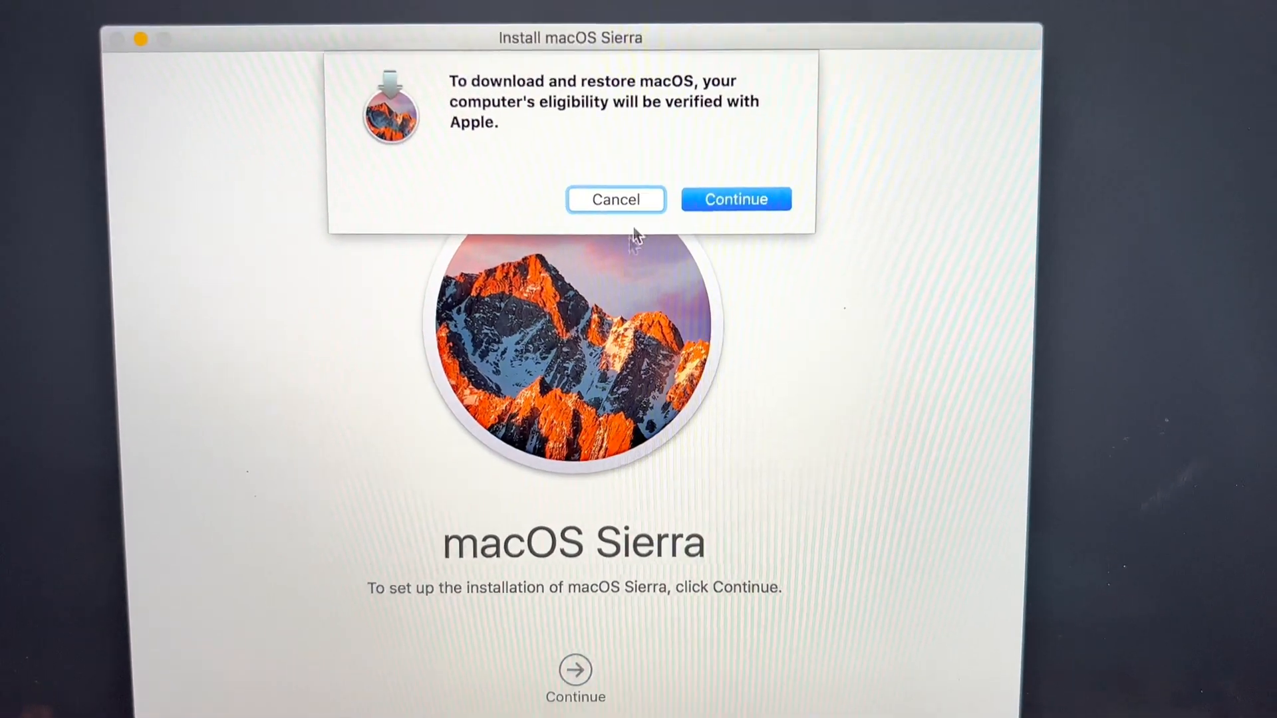
click(735, 198)
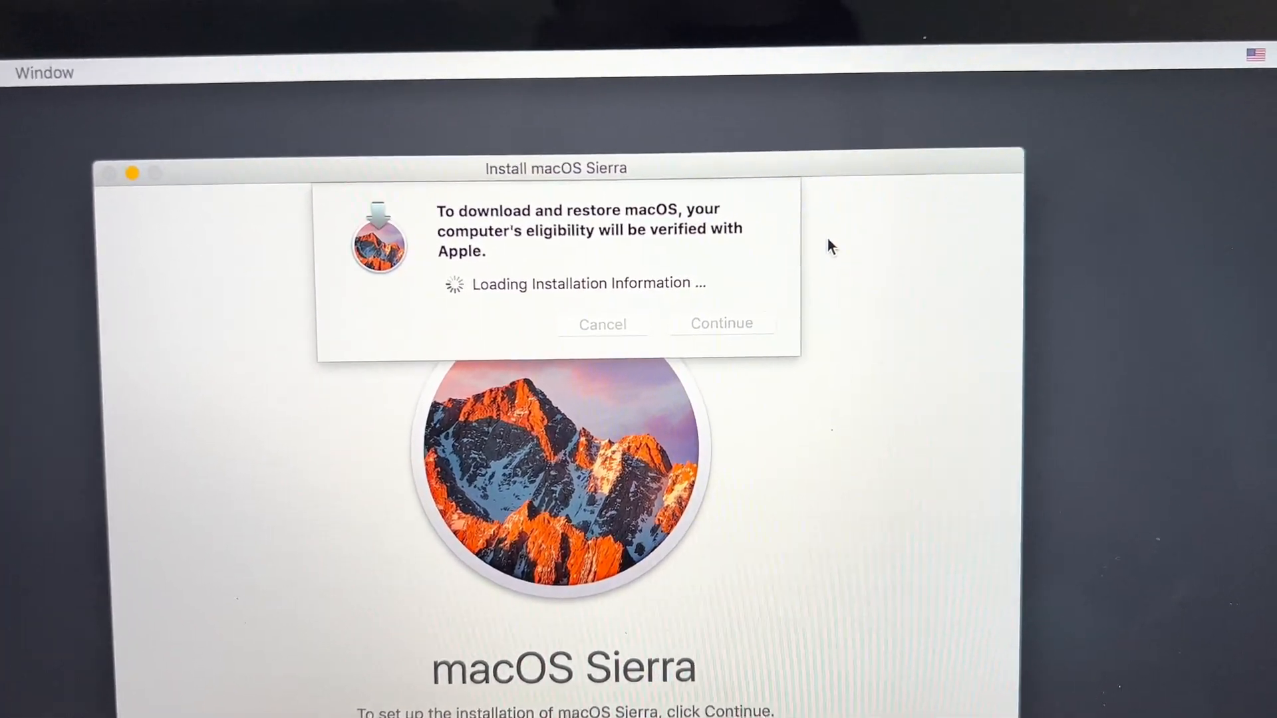
click(720, 323)
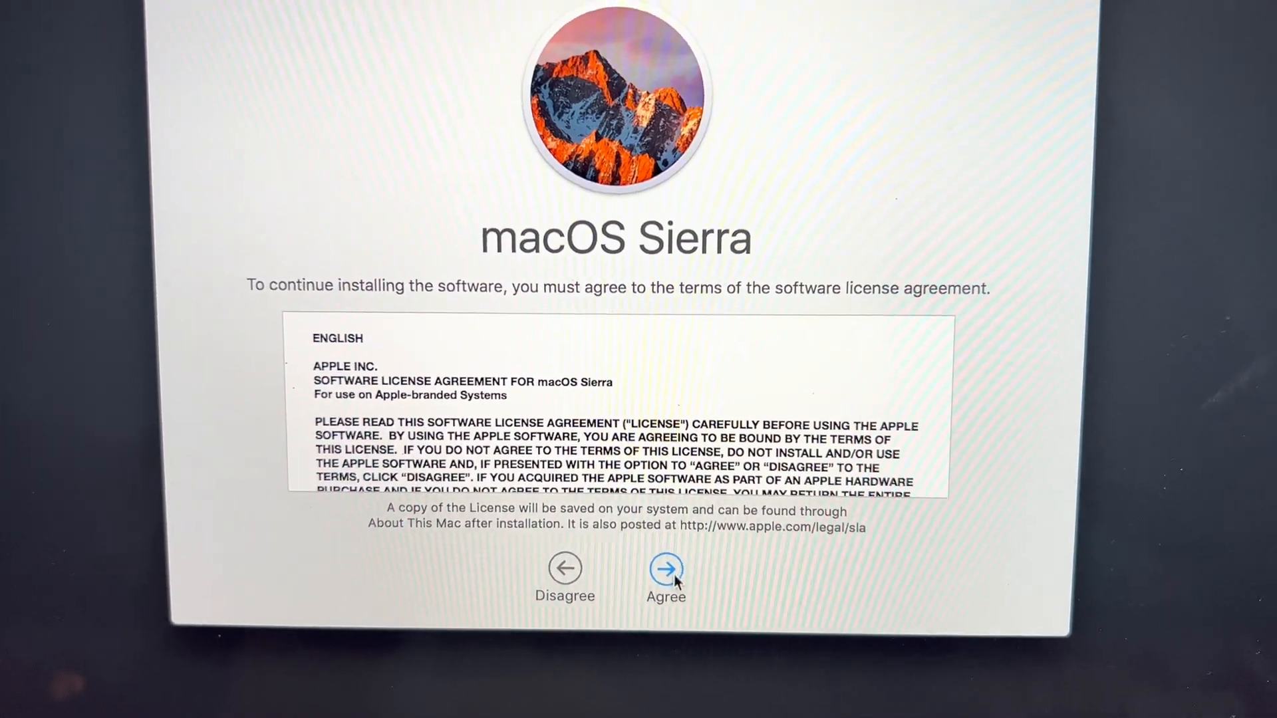
Step: Agree to the macOS Sierra software license, reaching the install disk choice
click(667, 568)
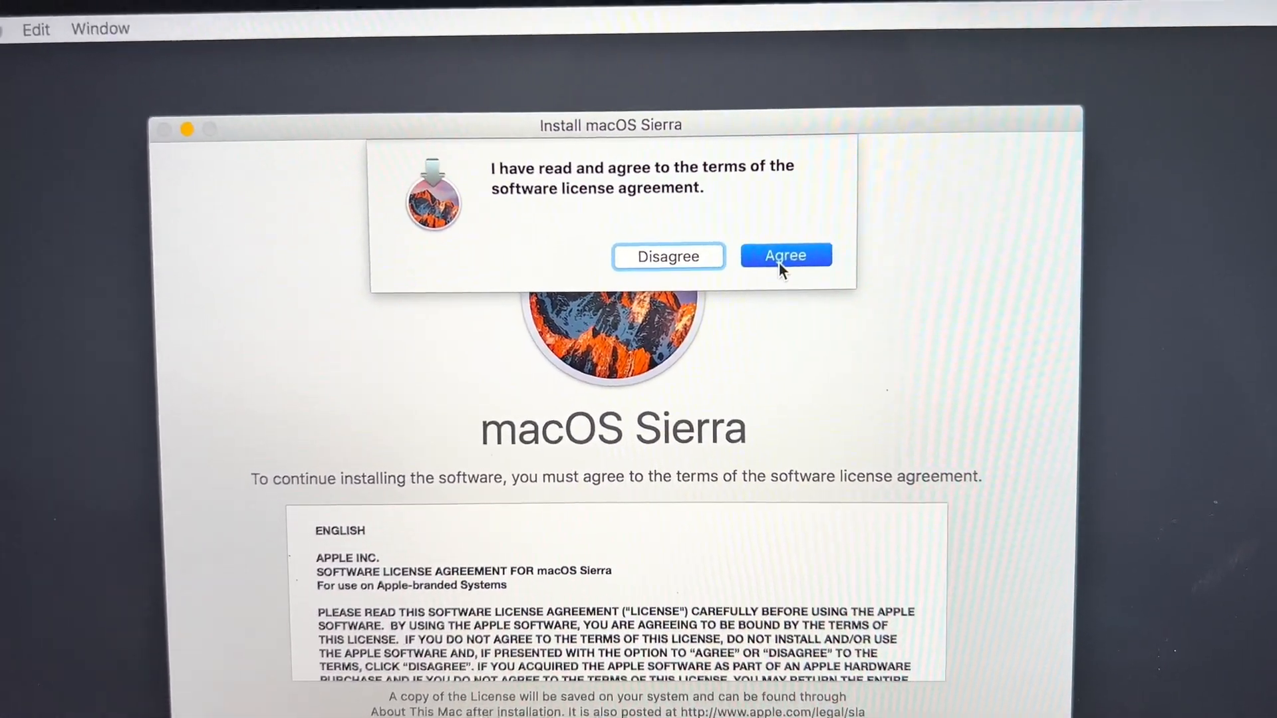
click(785, 255)
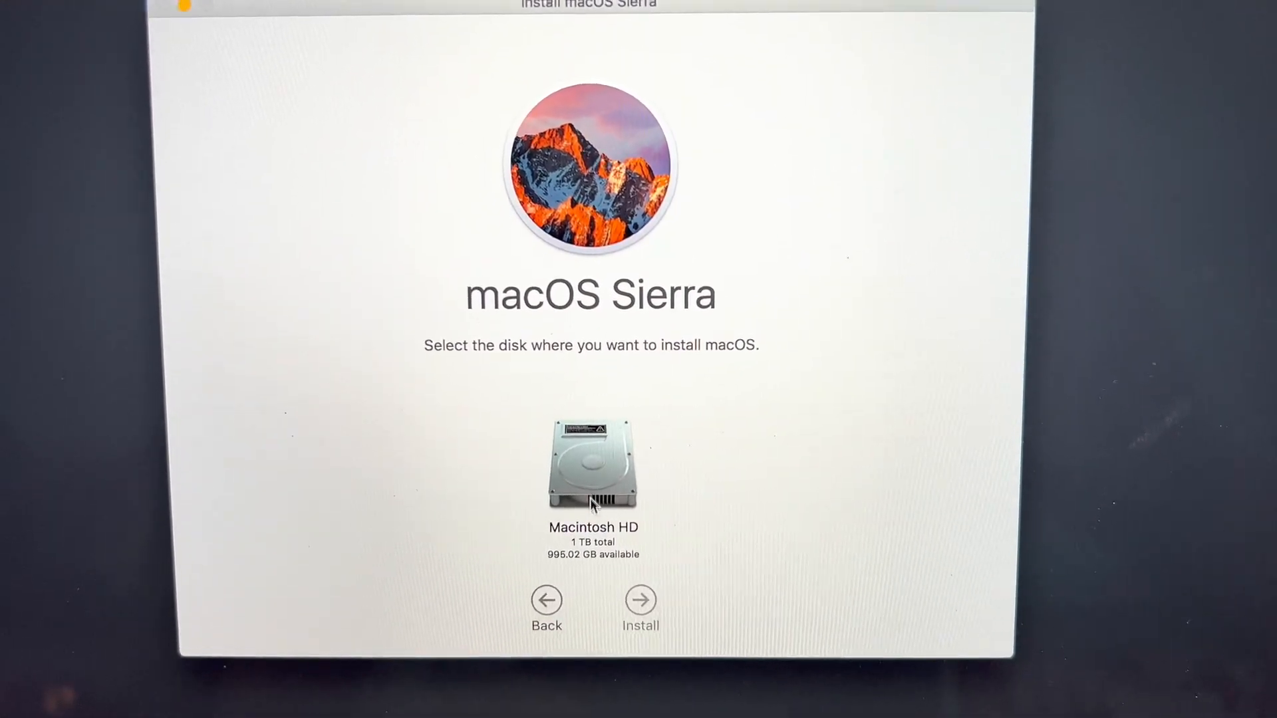
Step: Choose Macintosh HD as the install disk, dismiss the power warning and start installing
click(640, 607)
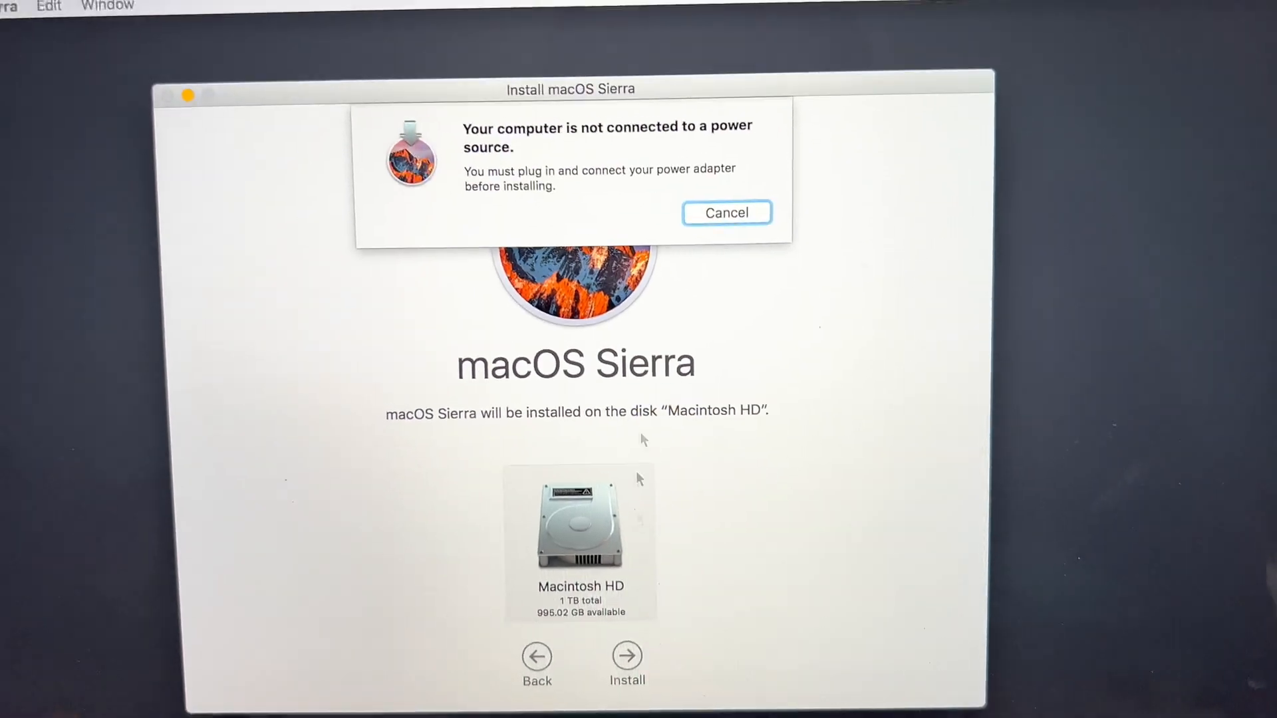
click(726, 213)
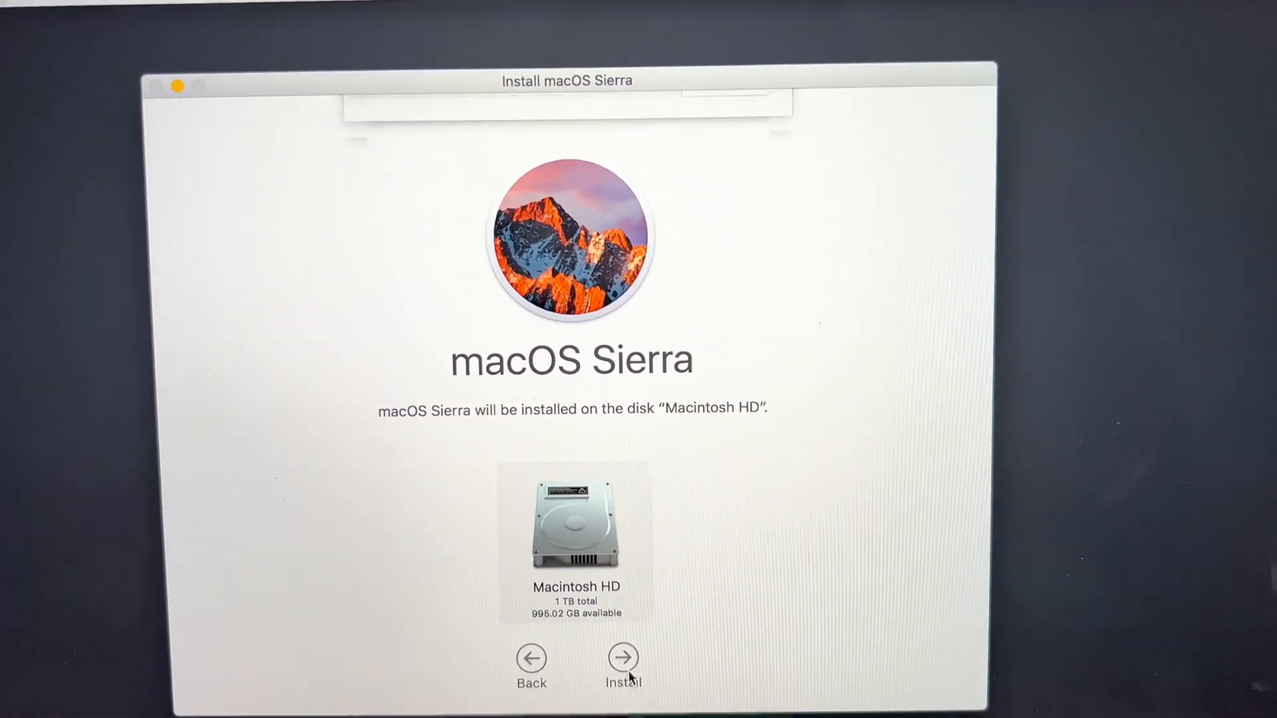
click(622, 656)
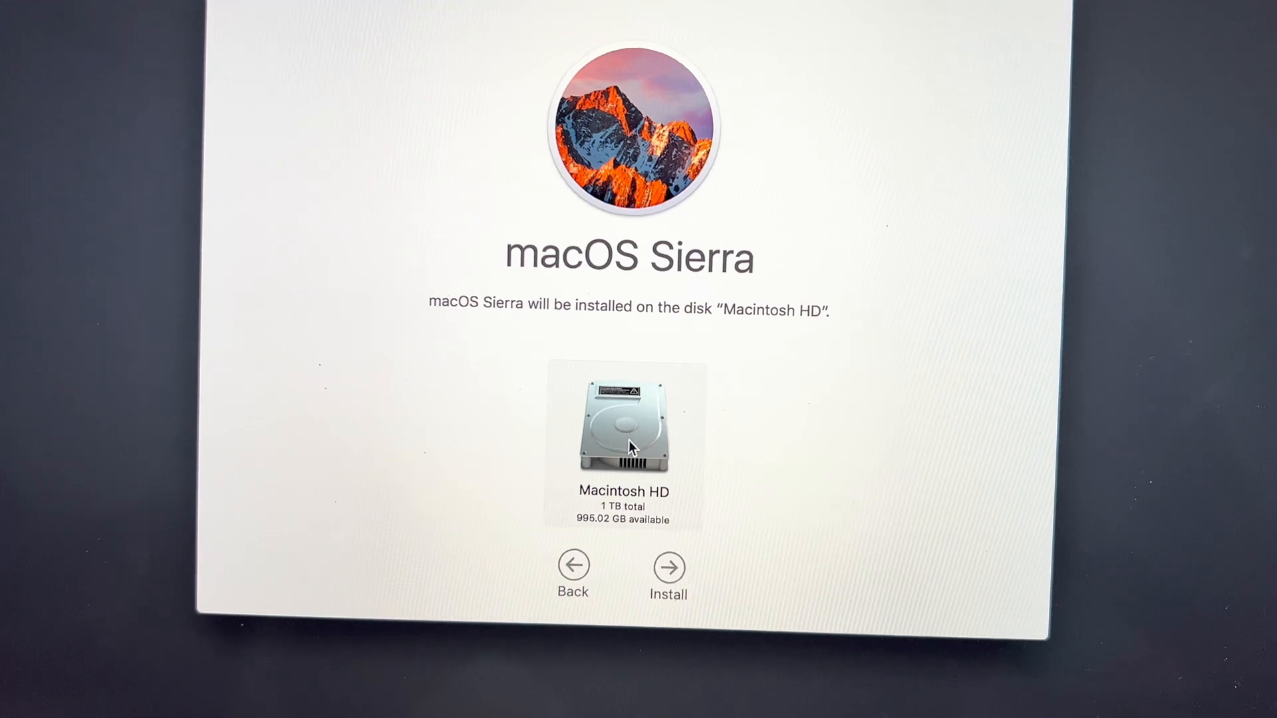
Step: Attempt the install on Macintosh HD and acknowledge the preparation-failed error
click(666, 567)
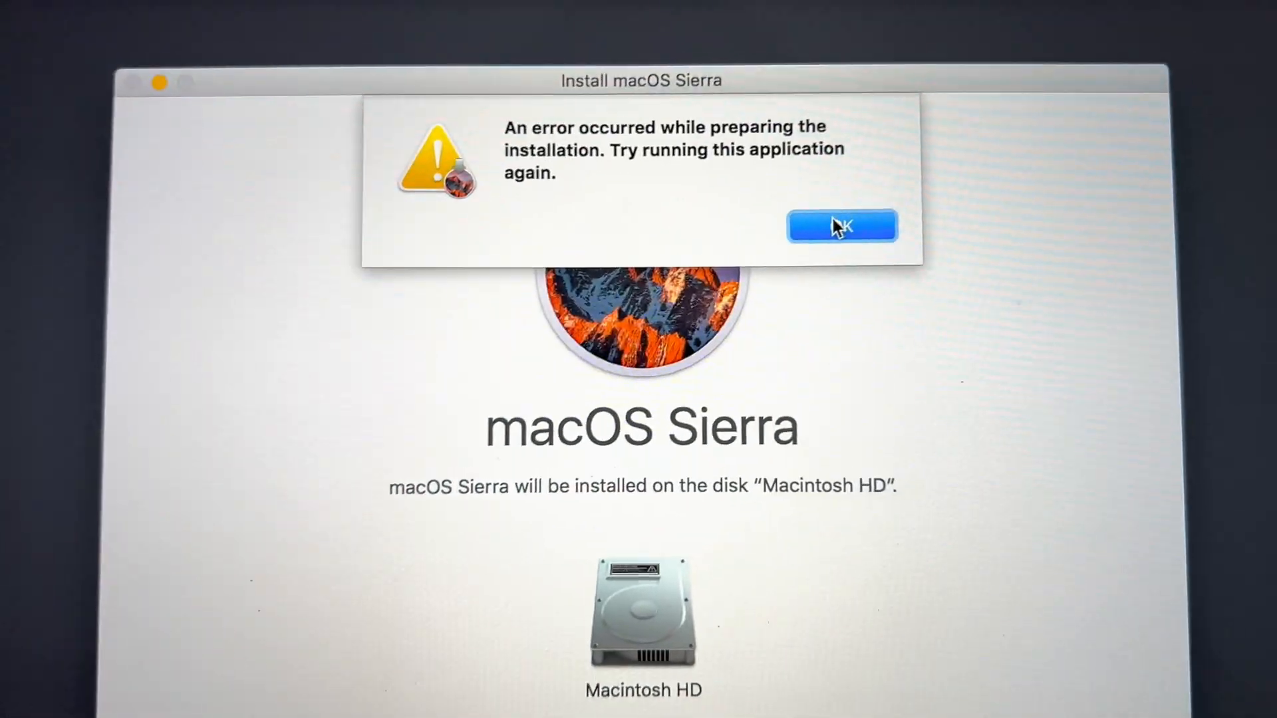
click(842, 226)
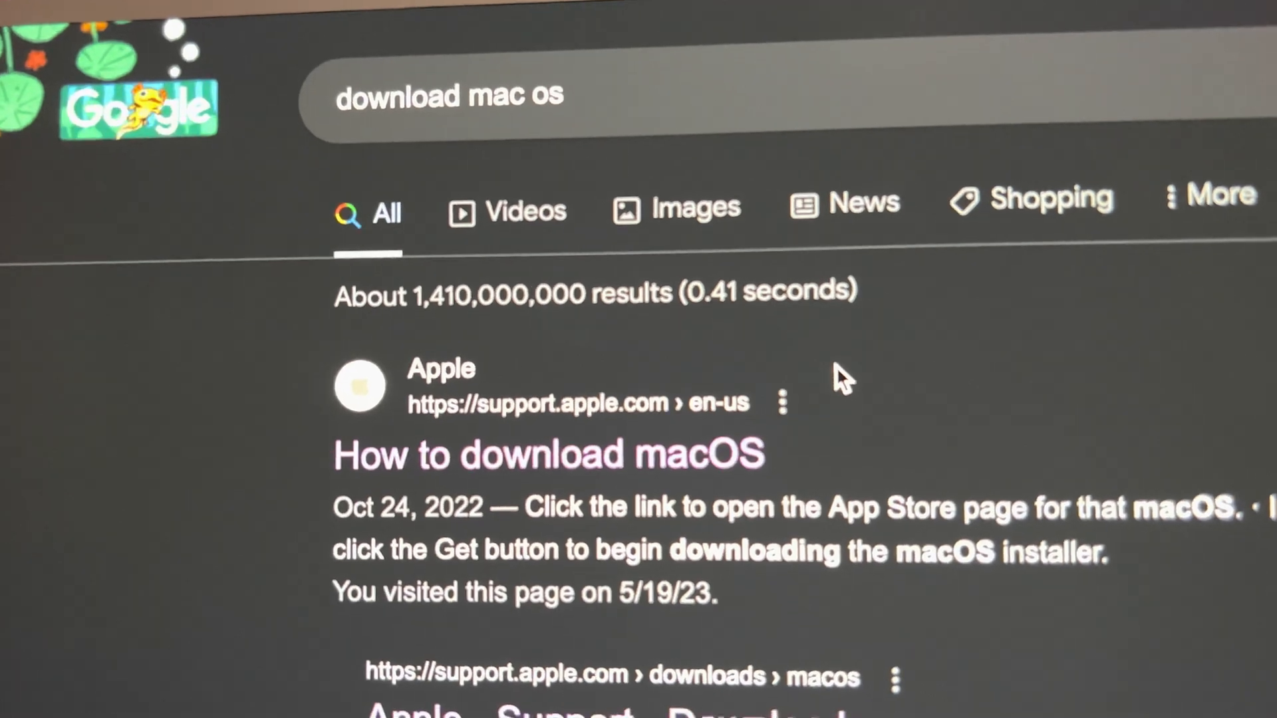
Step: Scroll the 'download mac os' Google results to Apple's How to download macOS article
scroll(down, 3)
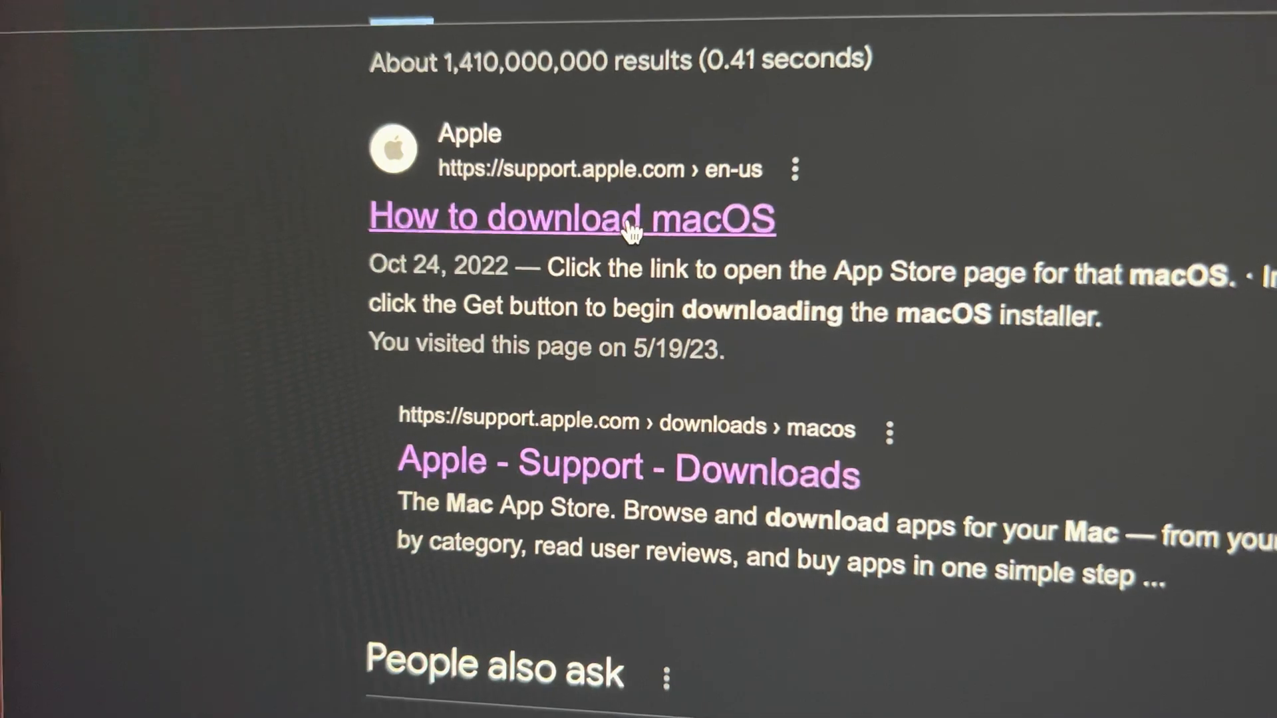
scroll(down, 3)
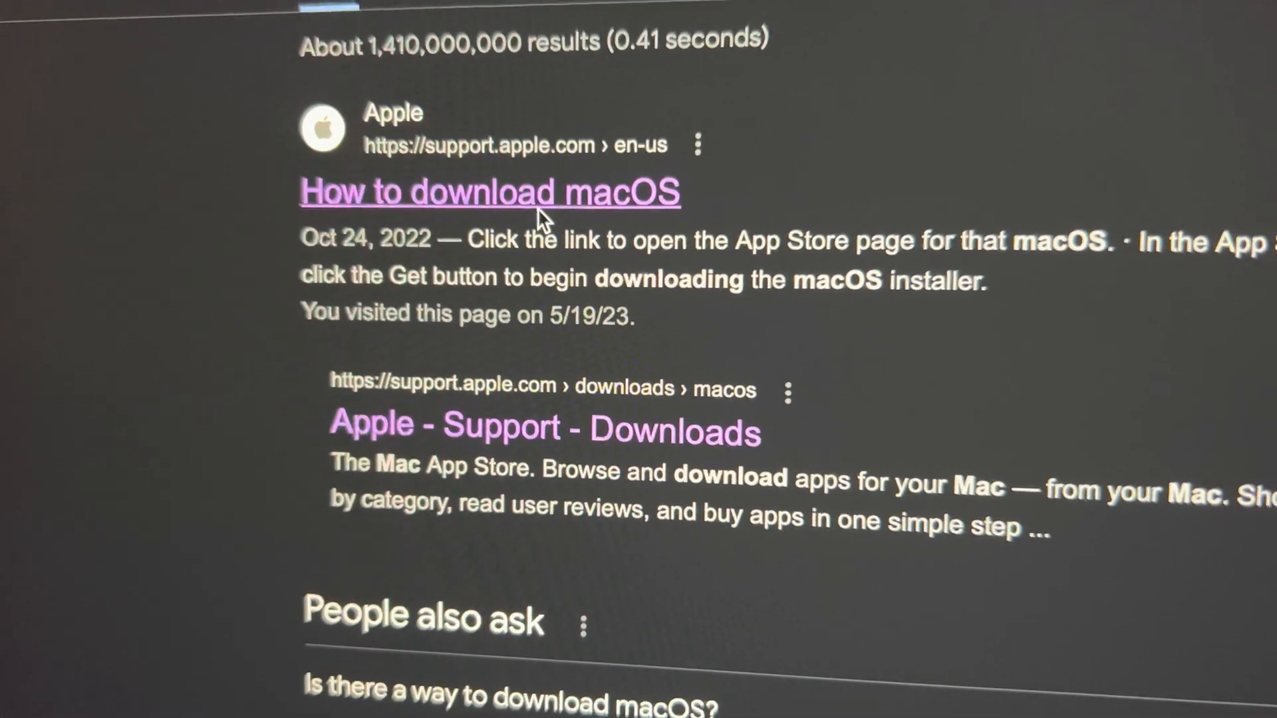
Step: From Apple's How to download macOS article, open the App Store listing for Monterey 12
click(489, 192)
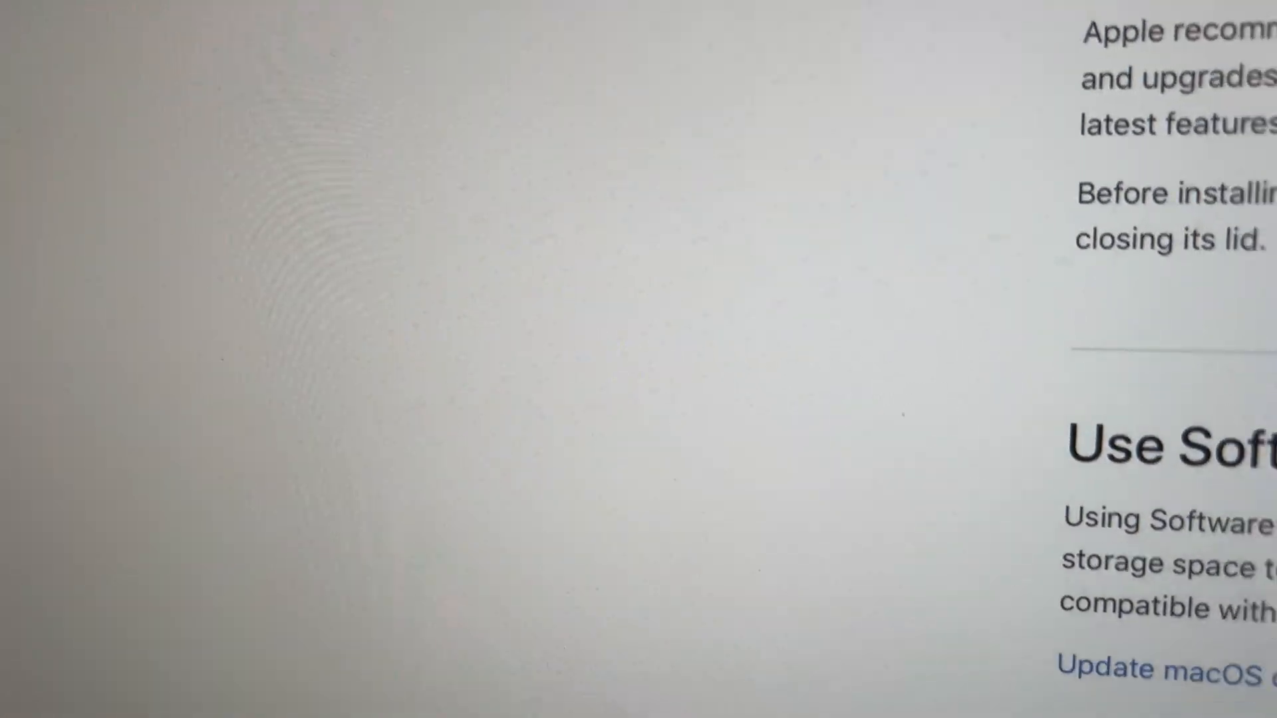
scroll(down, 3)
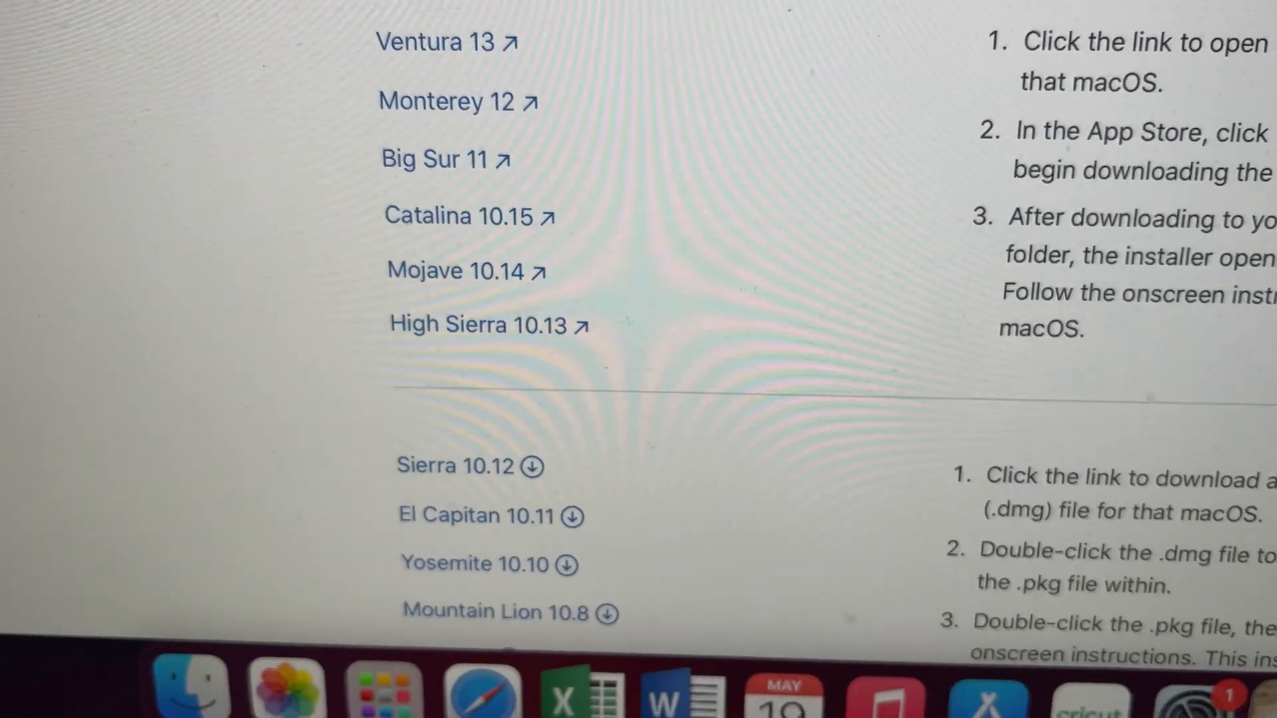
scroll(up, 3)
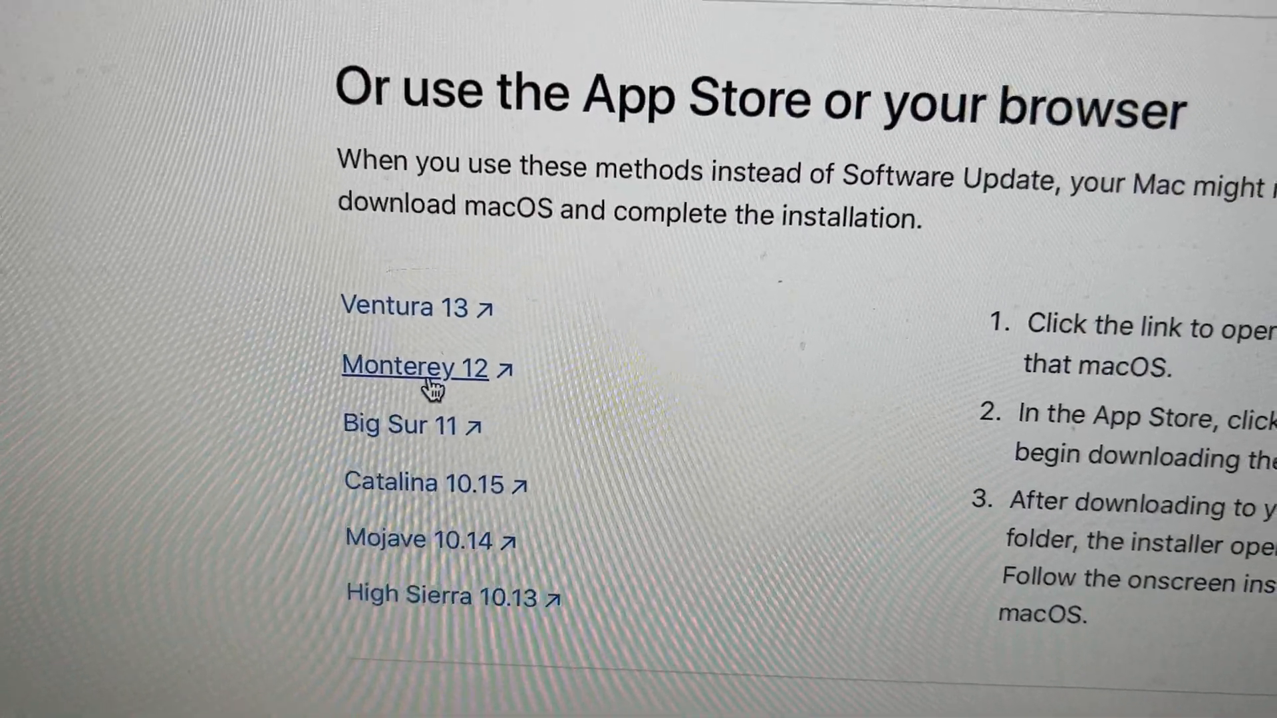
click(415, 368)
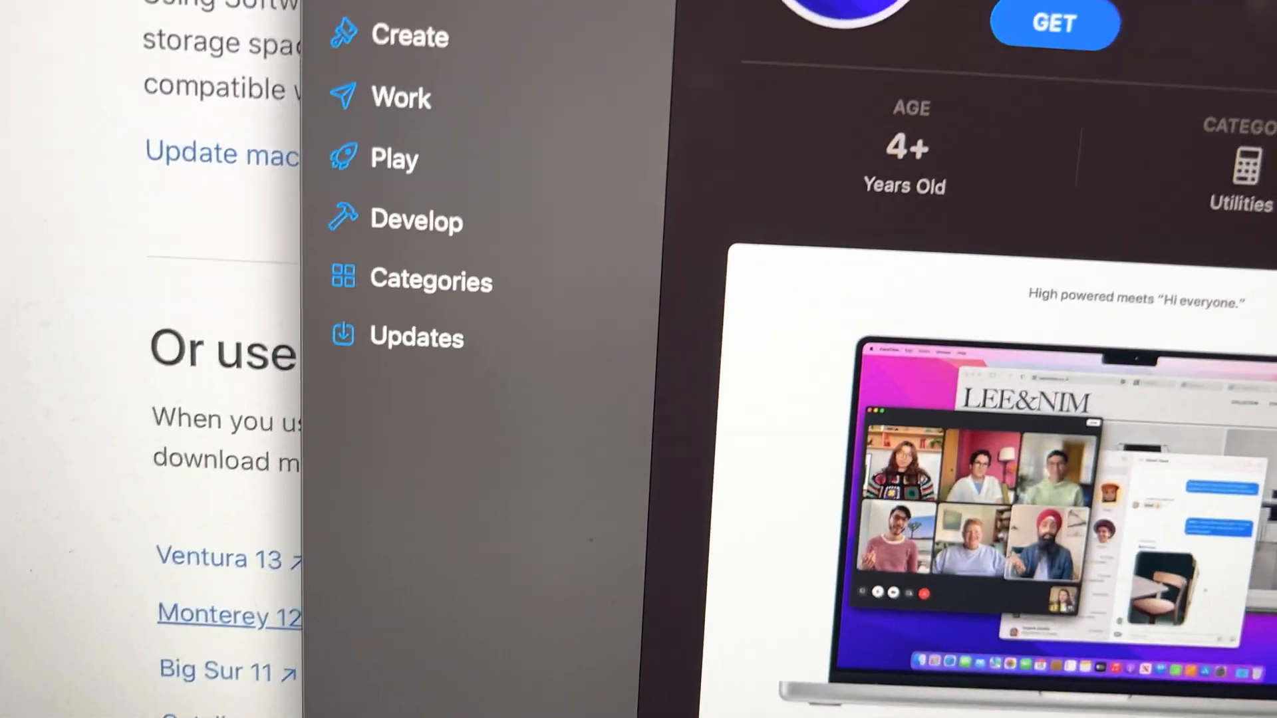
Step: Look over the macOS Monterey App Store page and close it, returning to the support article
scroll(down, 3)
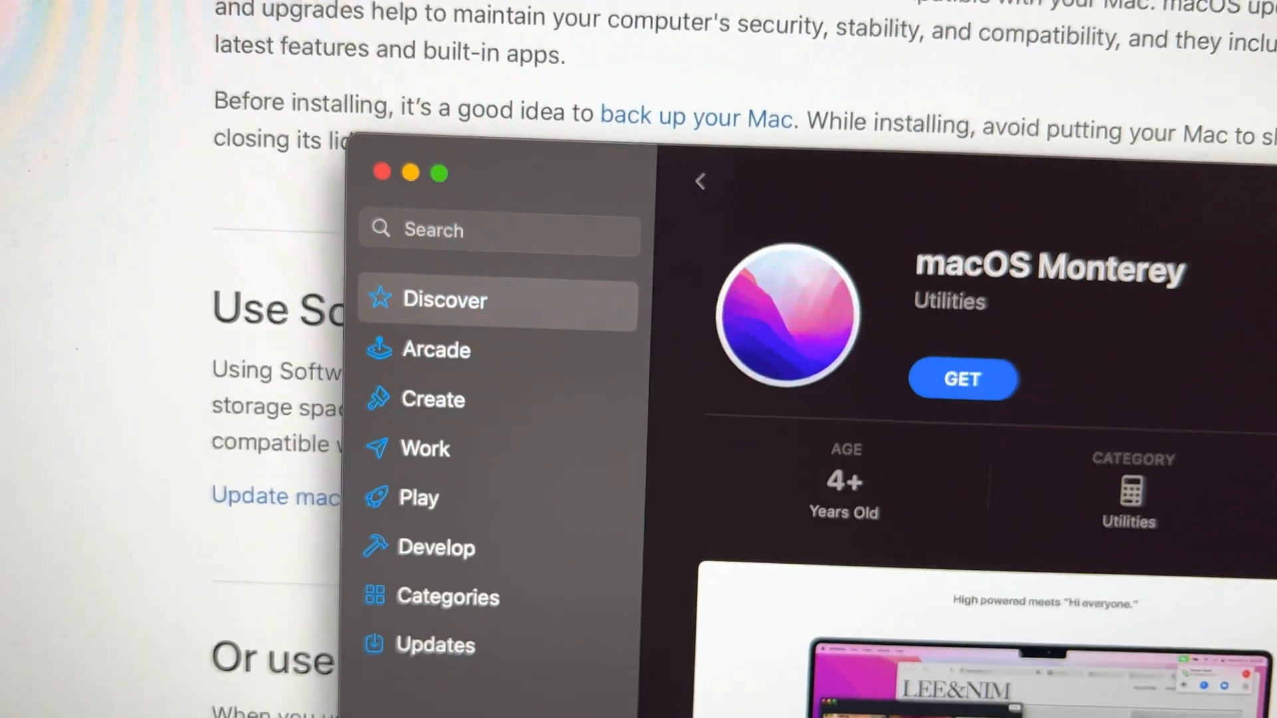
scroll(down, 3)
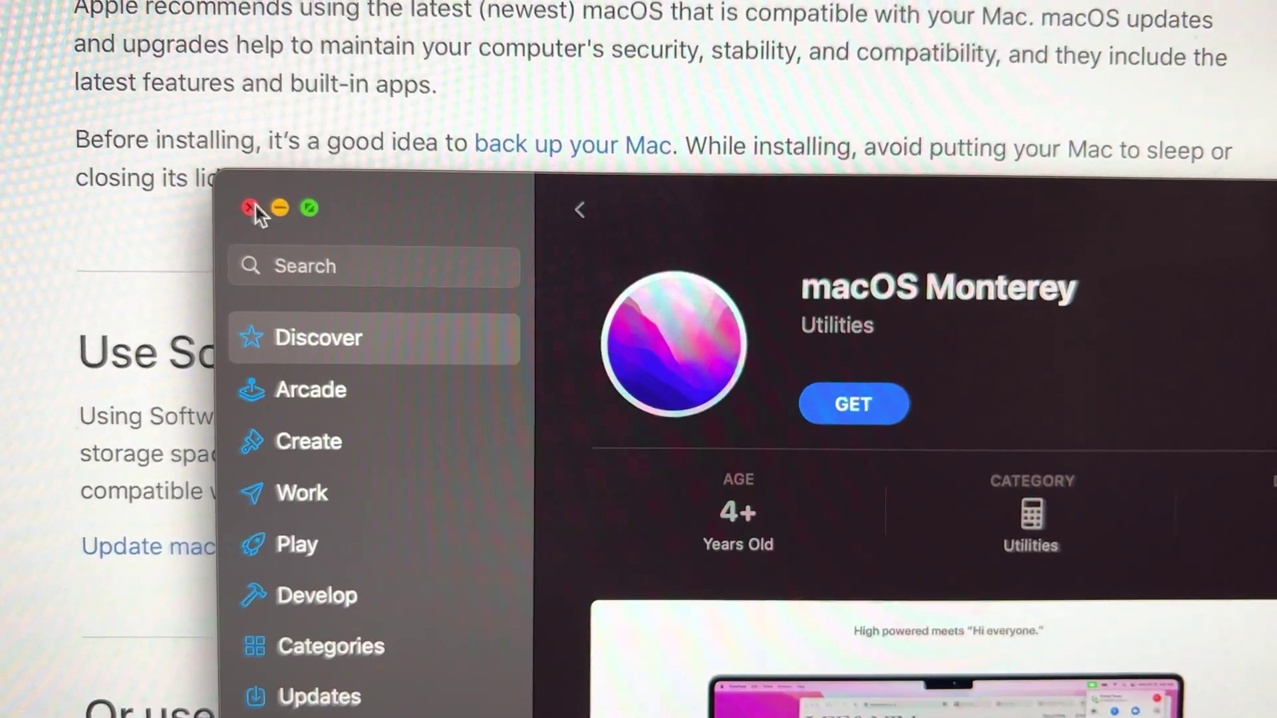
click(250, 208)
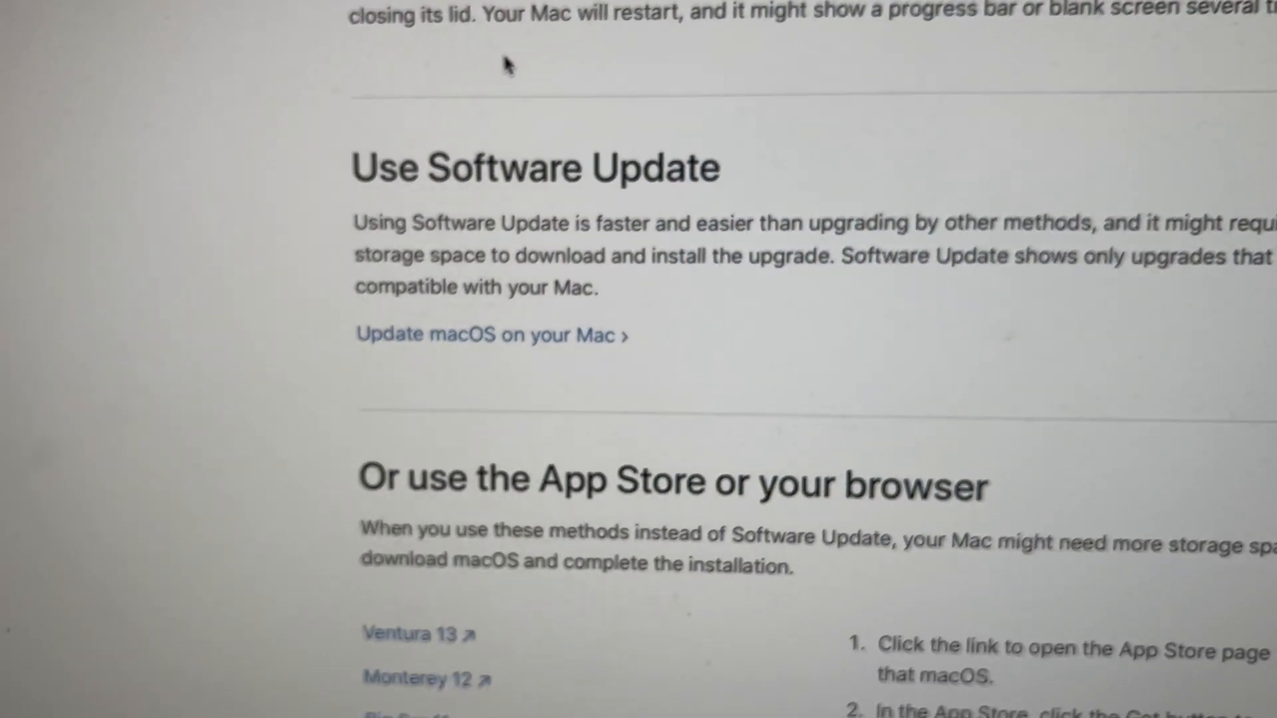
Step: Scroll the support article before setting Safari aside to show the desktop
scroll(up, 3)
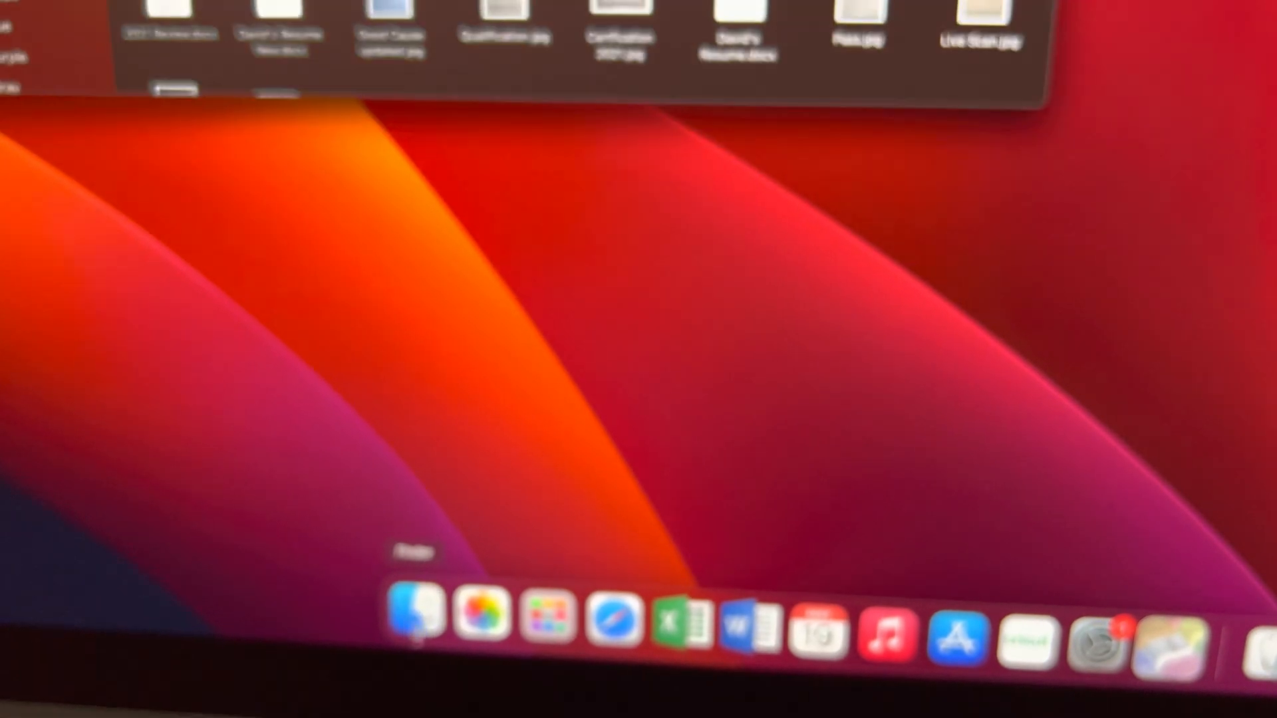
click(413, 616)
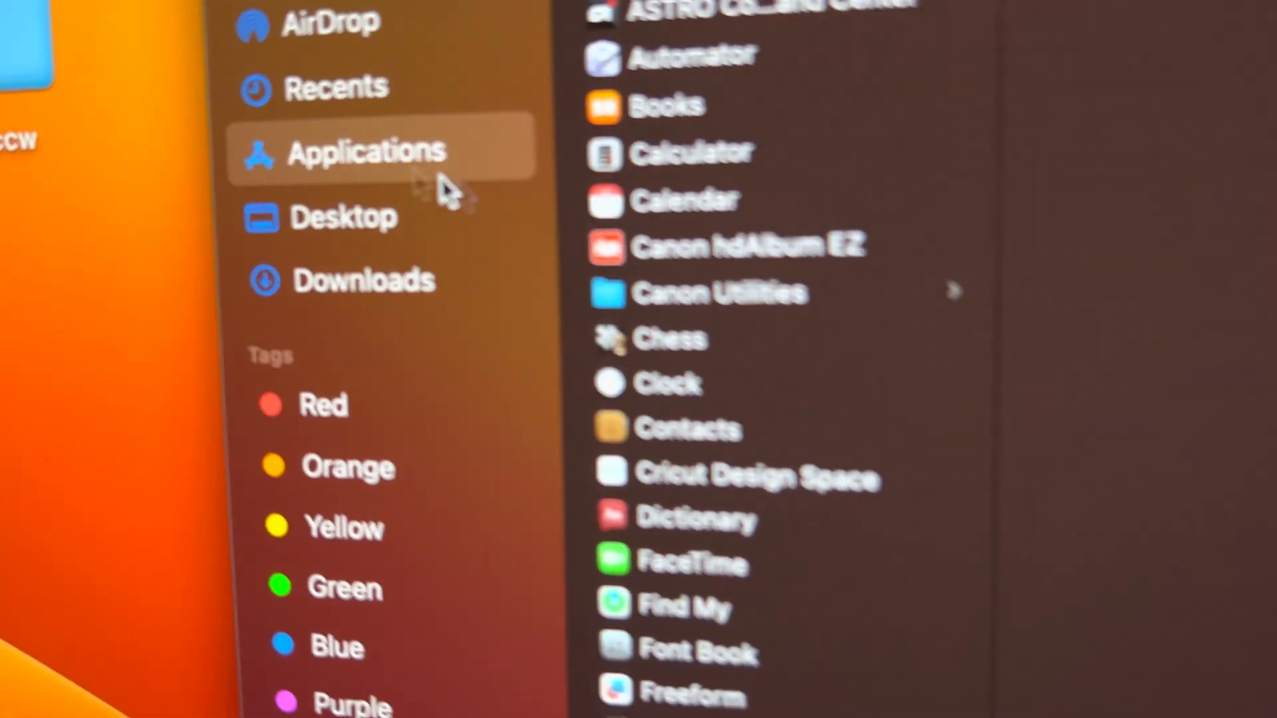
scroll(down, 3)
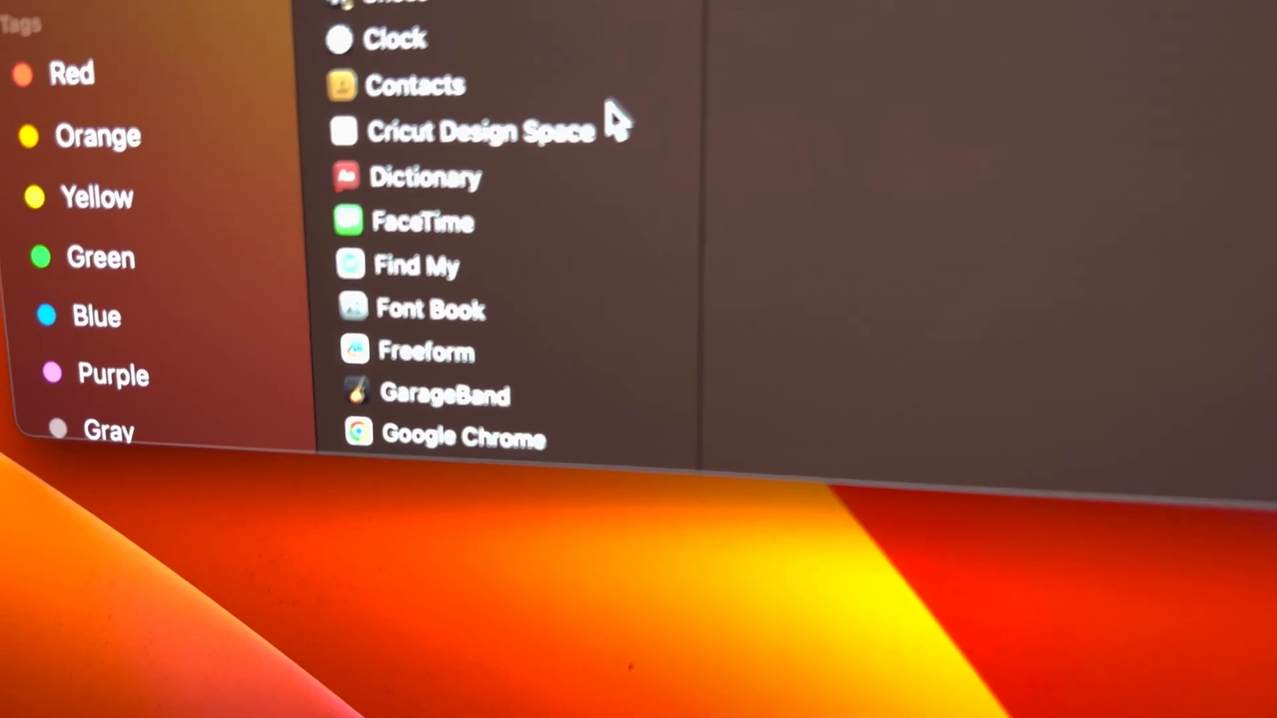
scroll(down, 3)
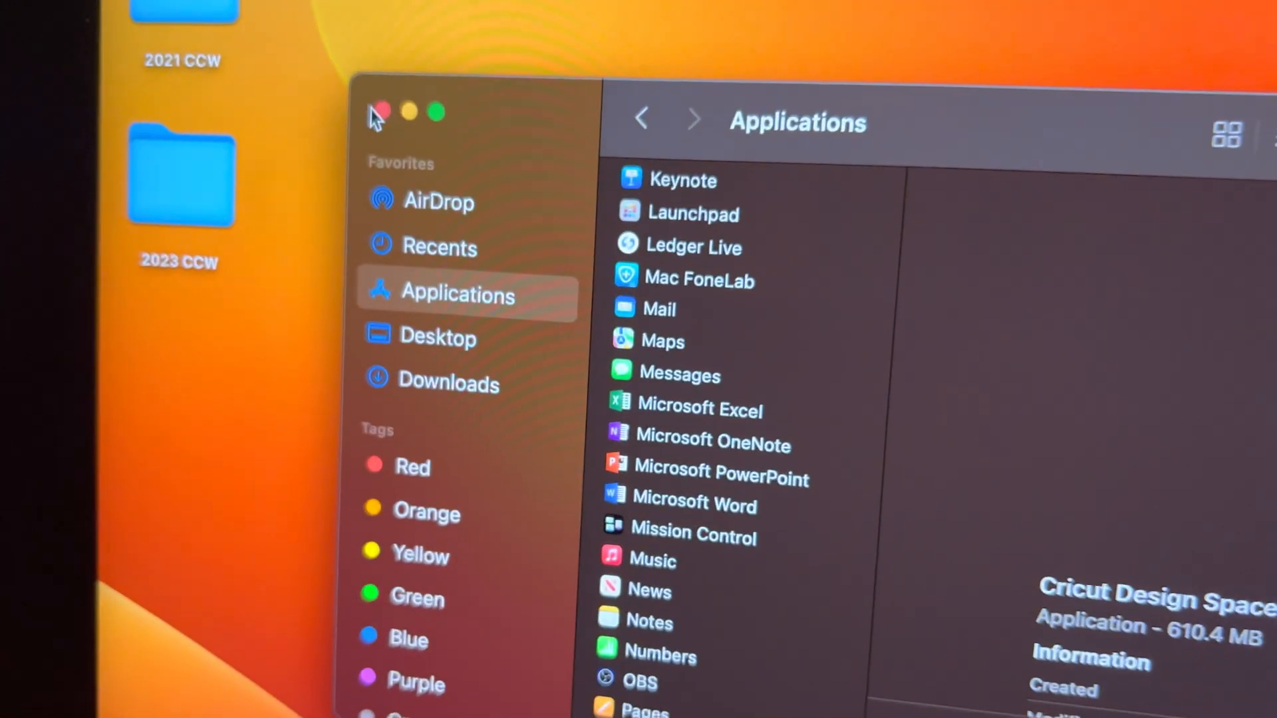
click(378, 112)
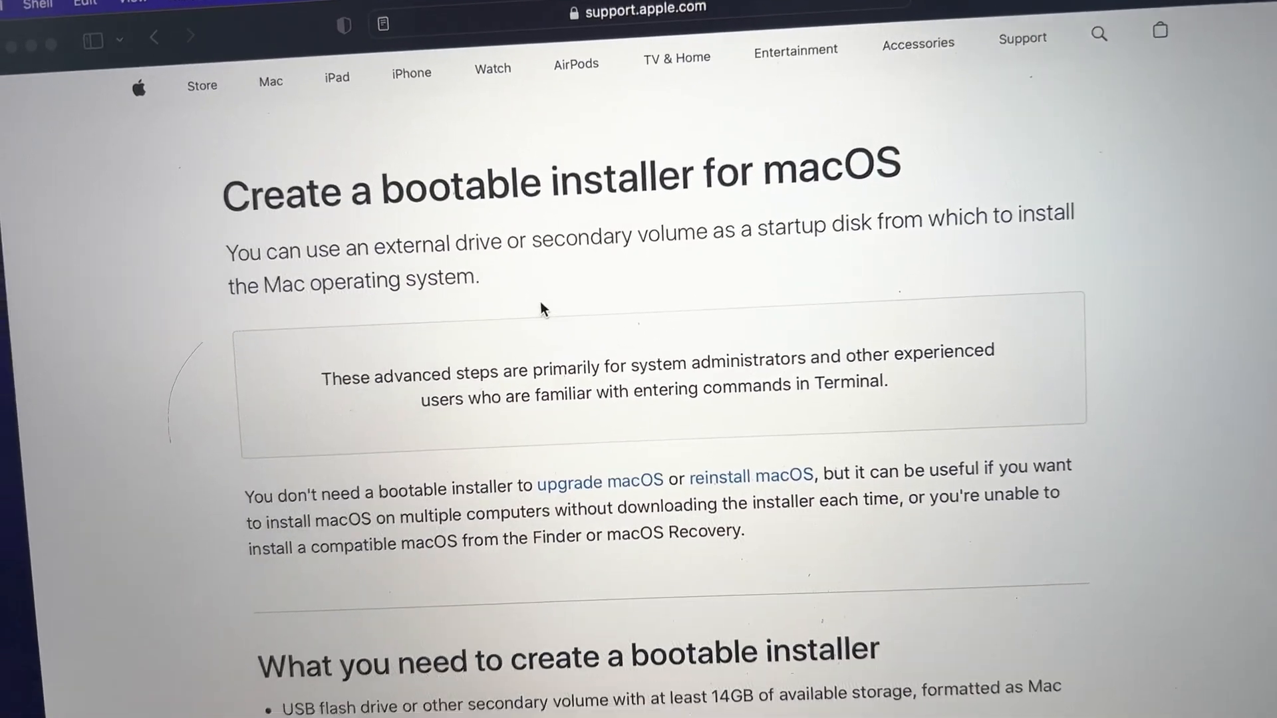
Step: Scroll the bootable installer article to its Commands section and the Monterey createinstallmedia command
scroll(down, 3)
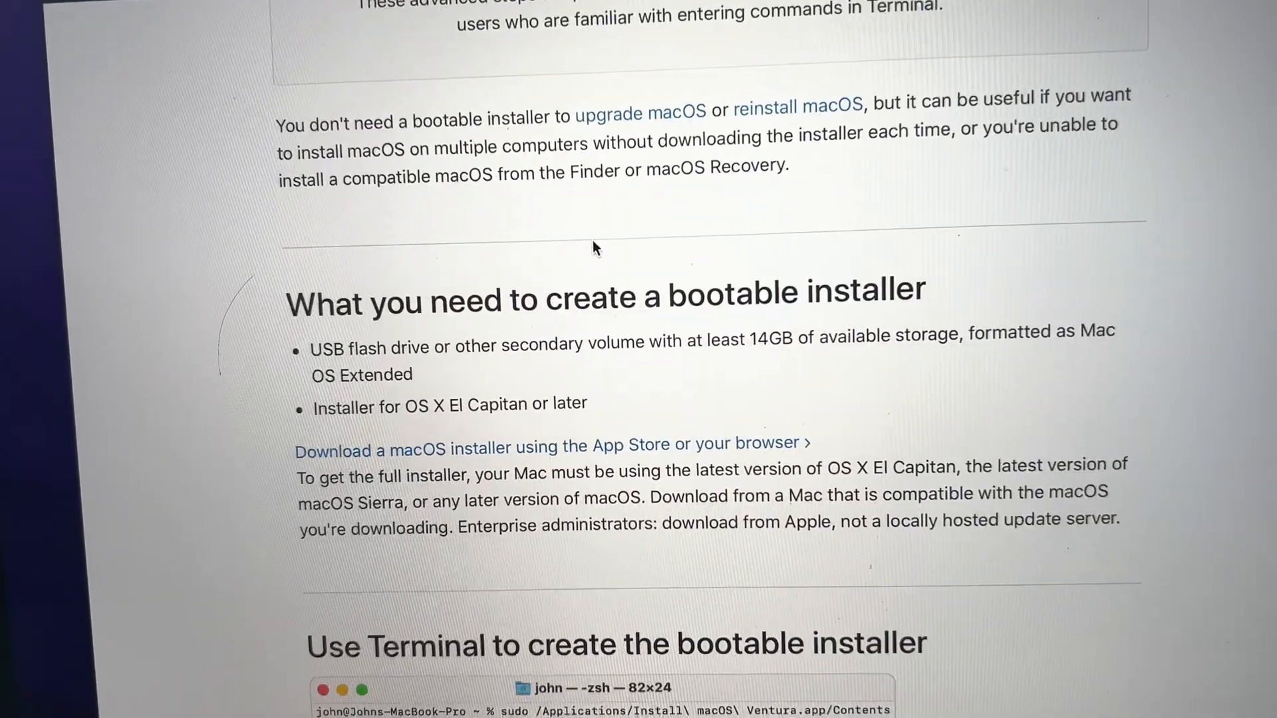
scroll(down, 3)
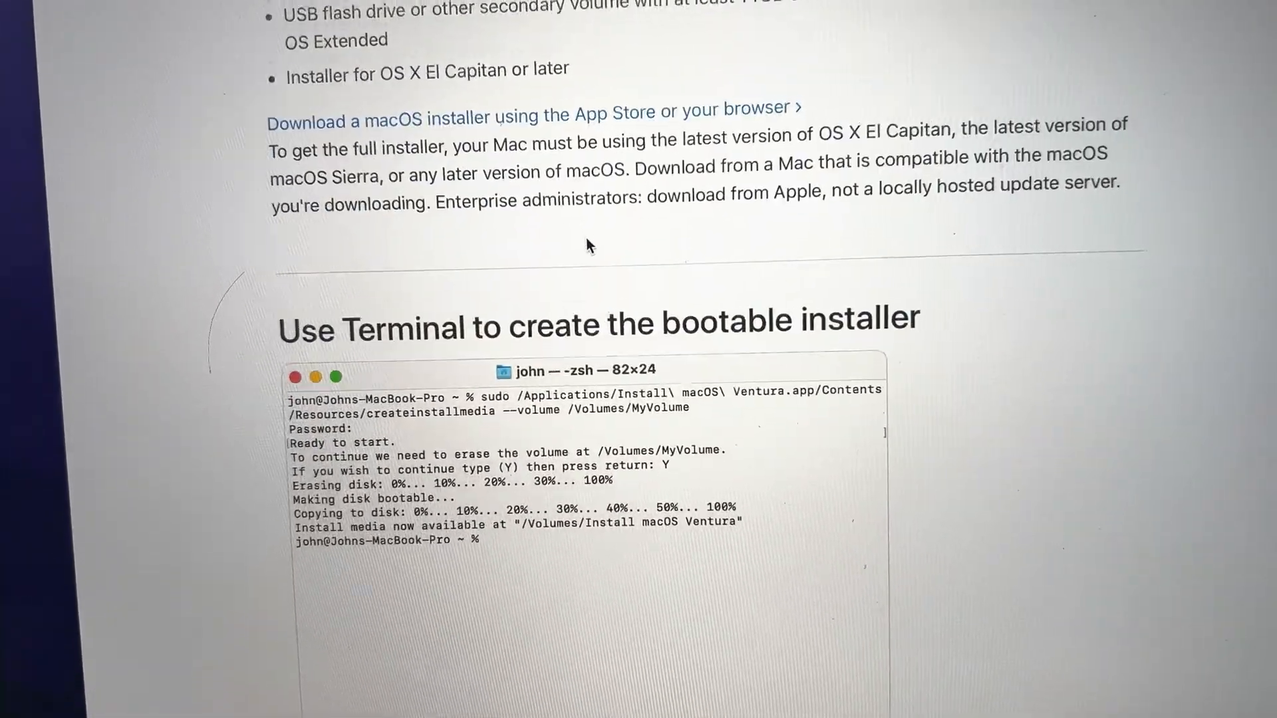
scroll(down, 3)
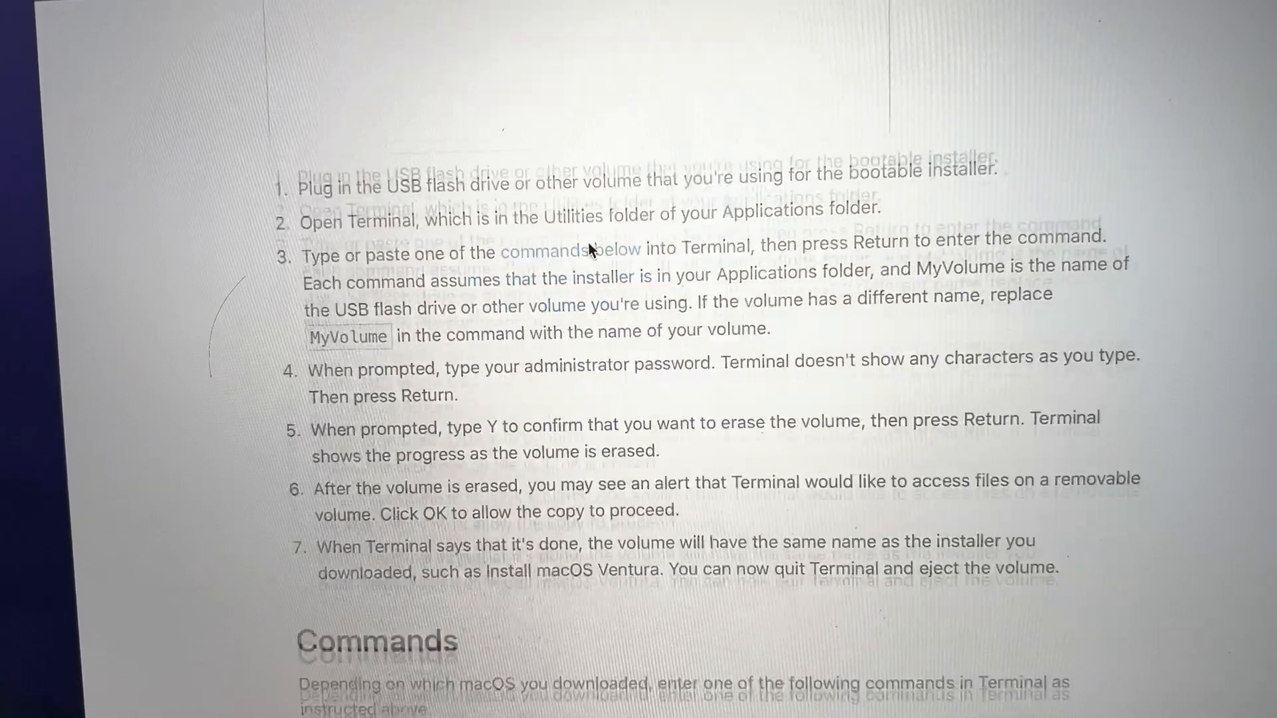
scroll(down, 3)
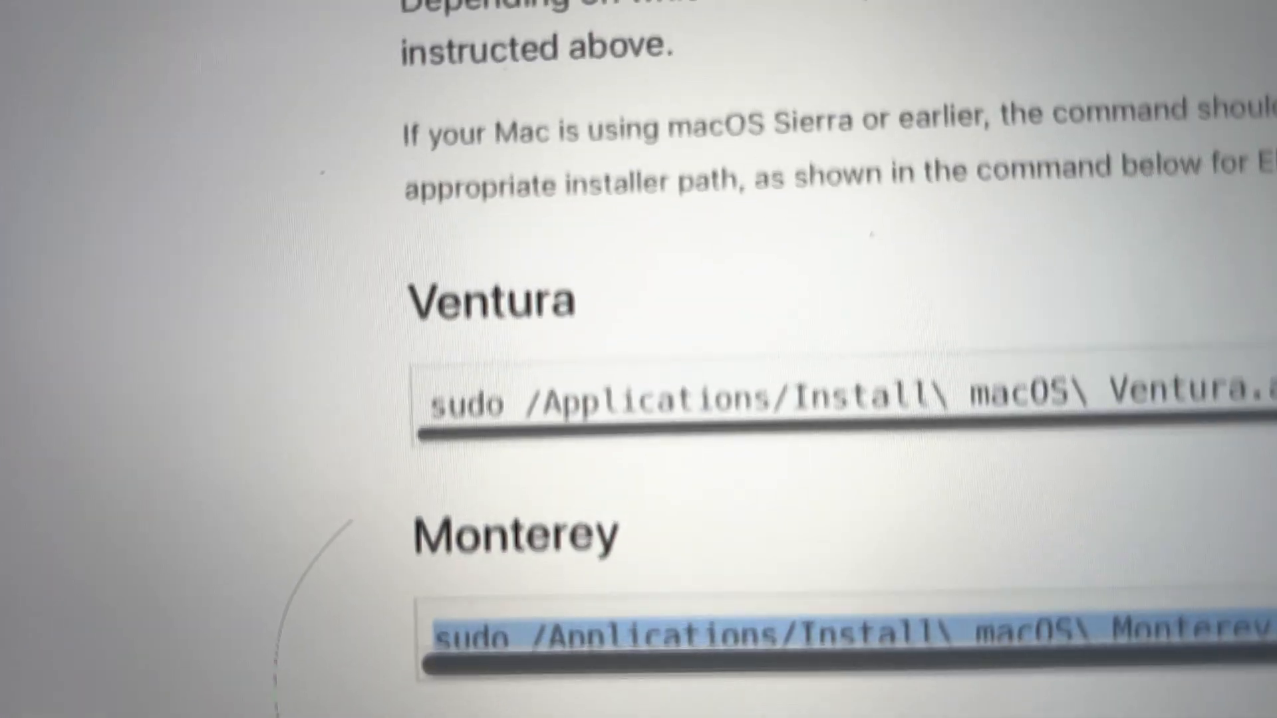
scroll(down, 3)
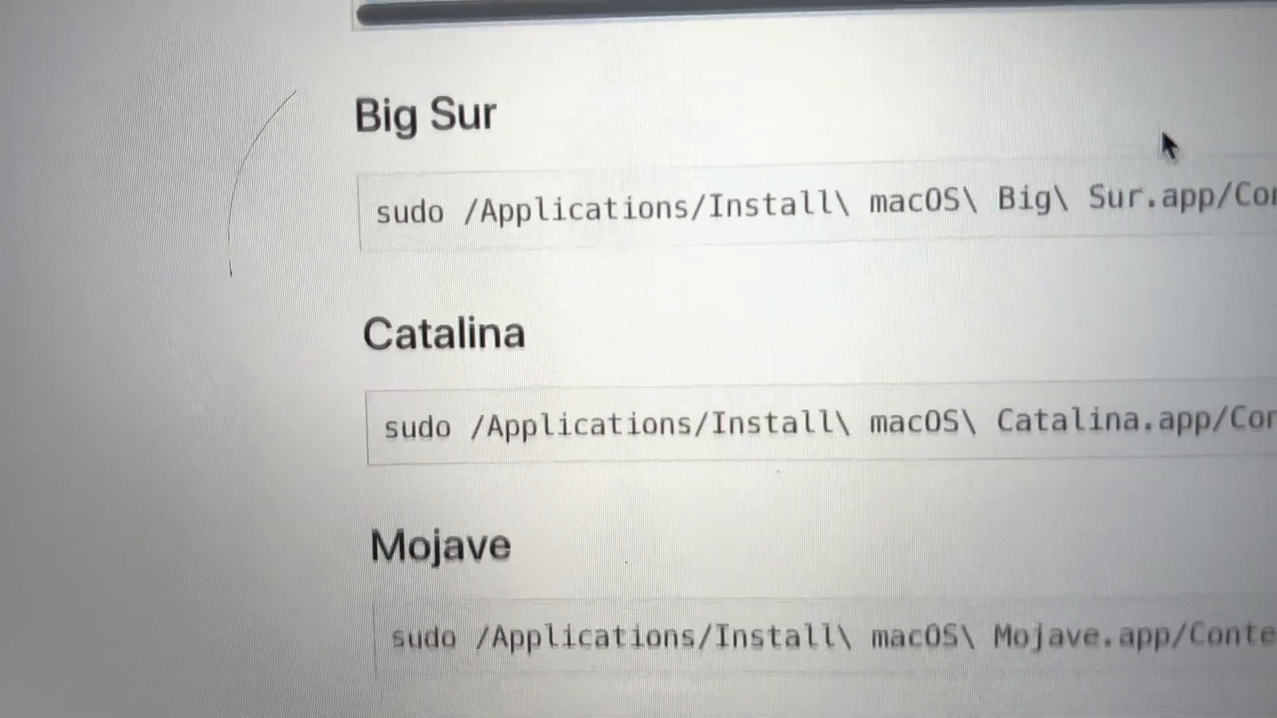
scroll(up, 3)
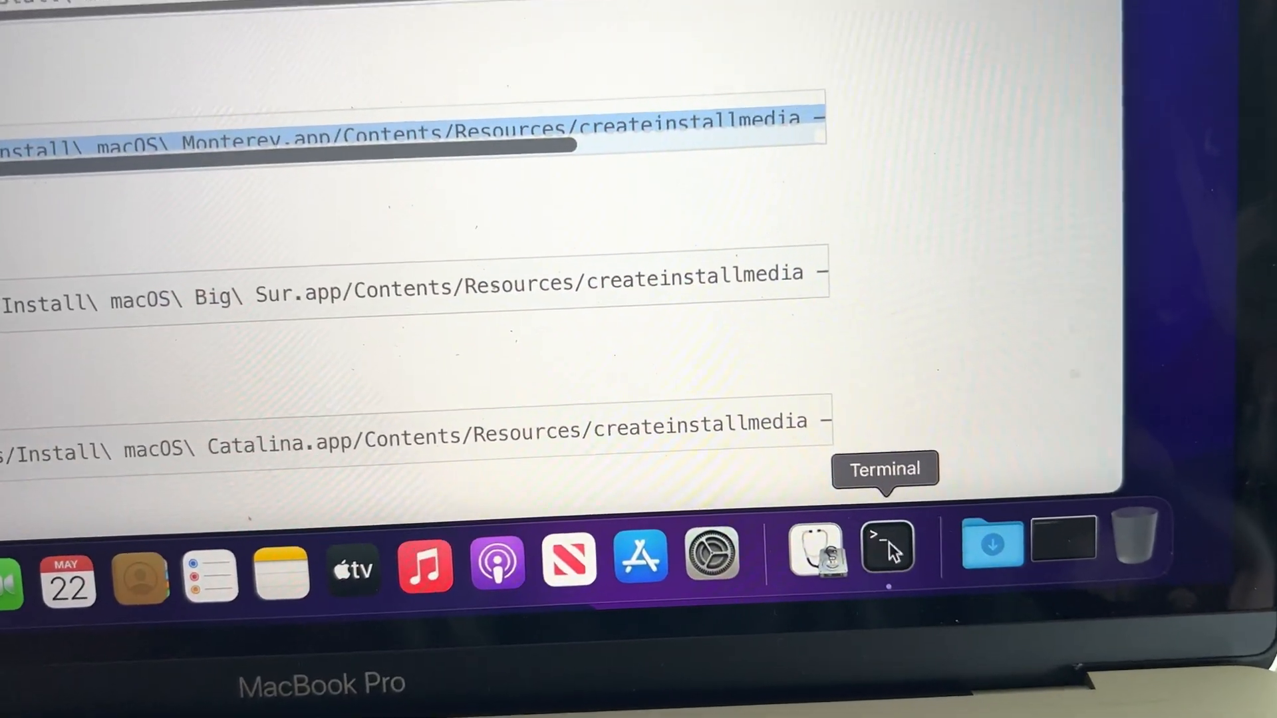
Step: Launch Terminal and paste the Monterey createinstallmedia command targeting /Volumes/MyVolume
click(888, 548)
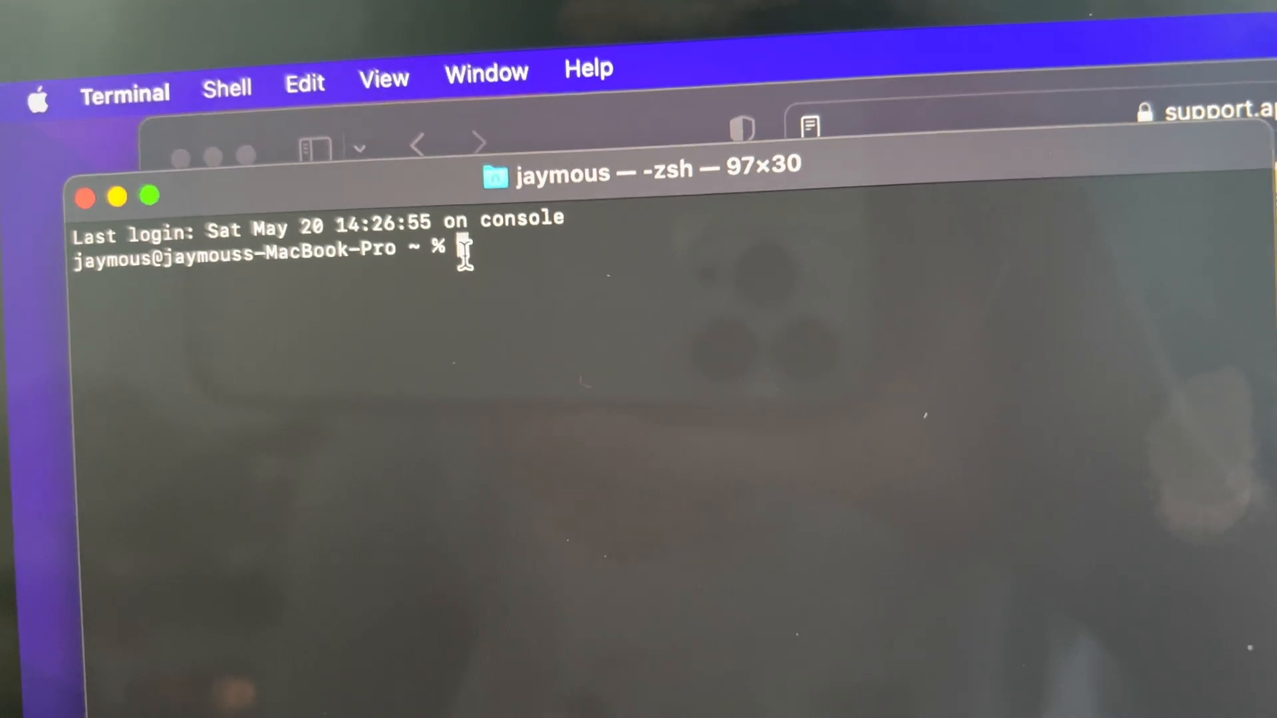
right_click(464, 249)
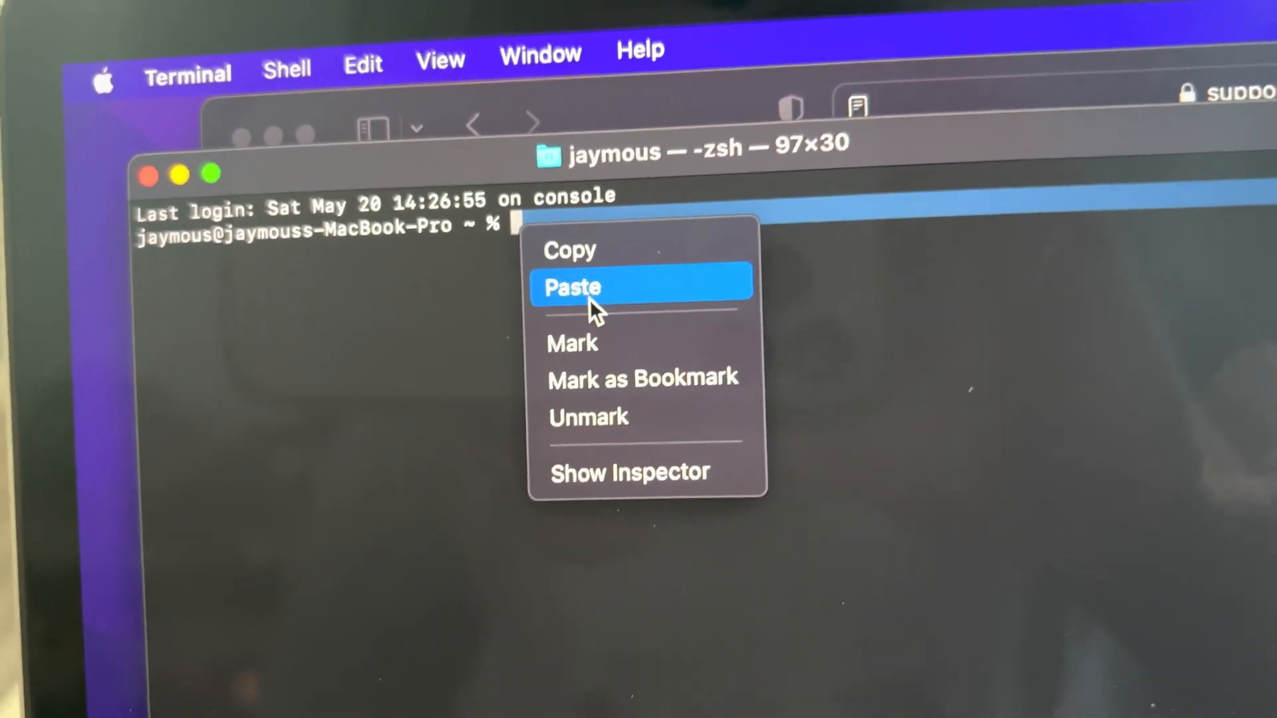
click(570, 288)
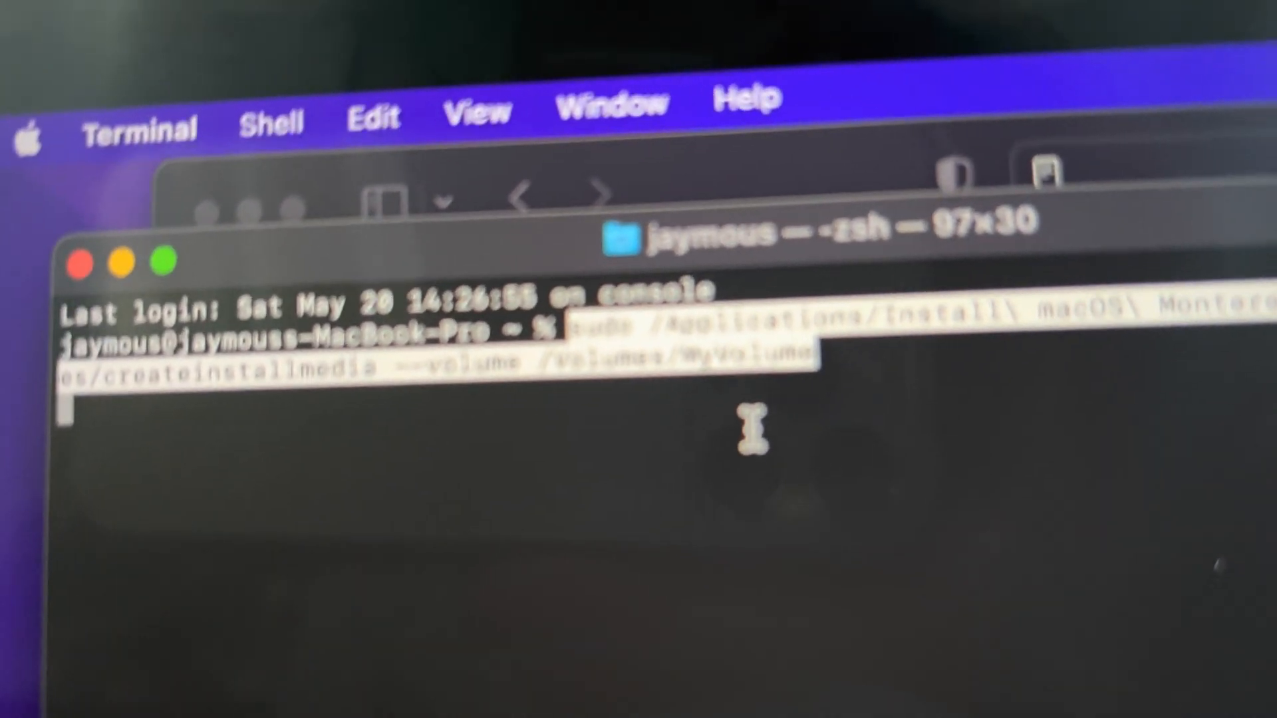
Step: Run createinstallmedia to build the 'Install macOS Monterey' USB, then close the finished Terminal window
key(Return)
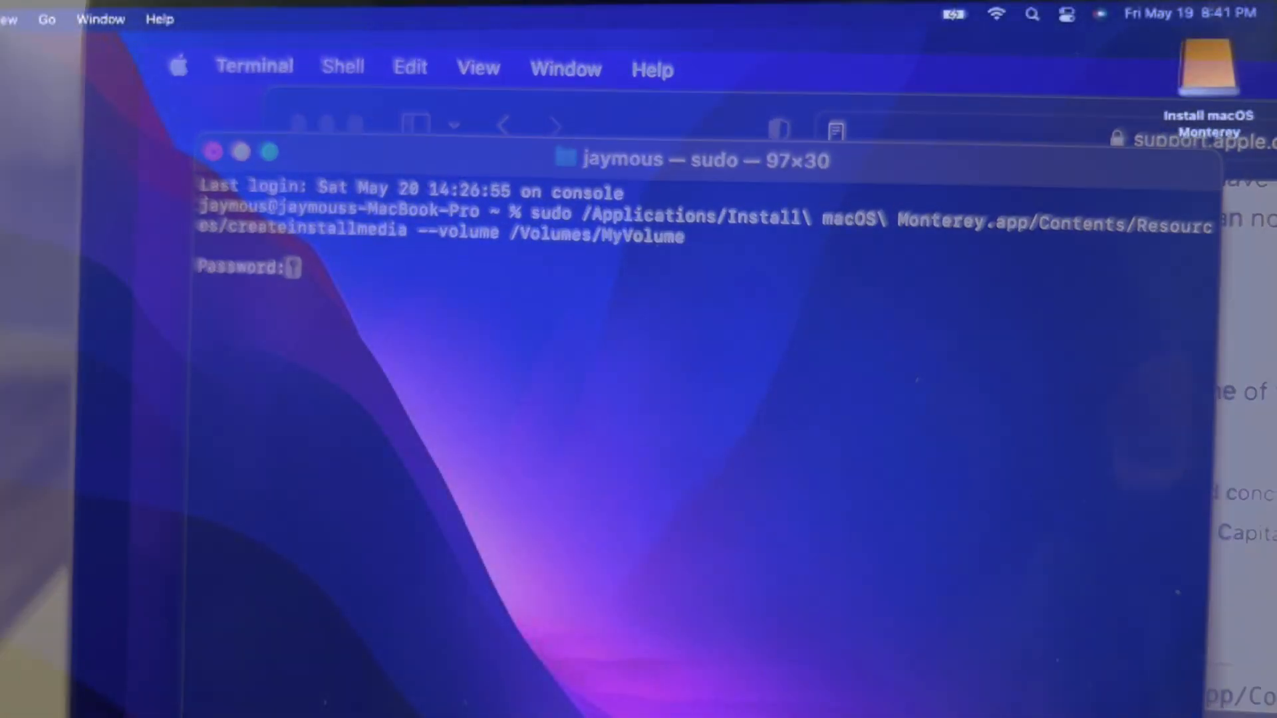
click(212, 152)
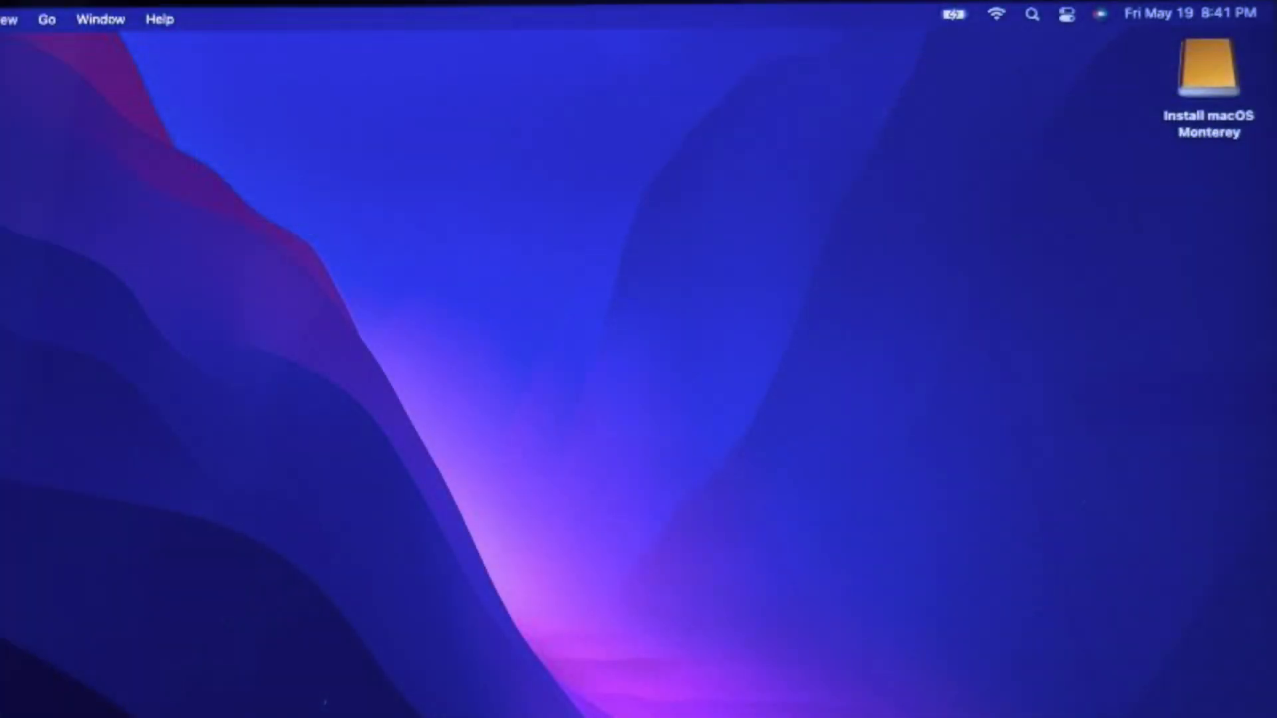